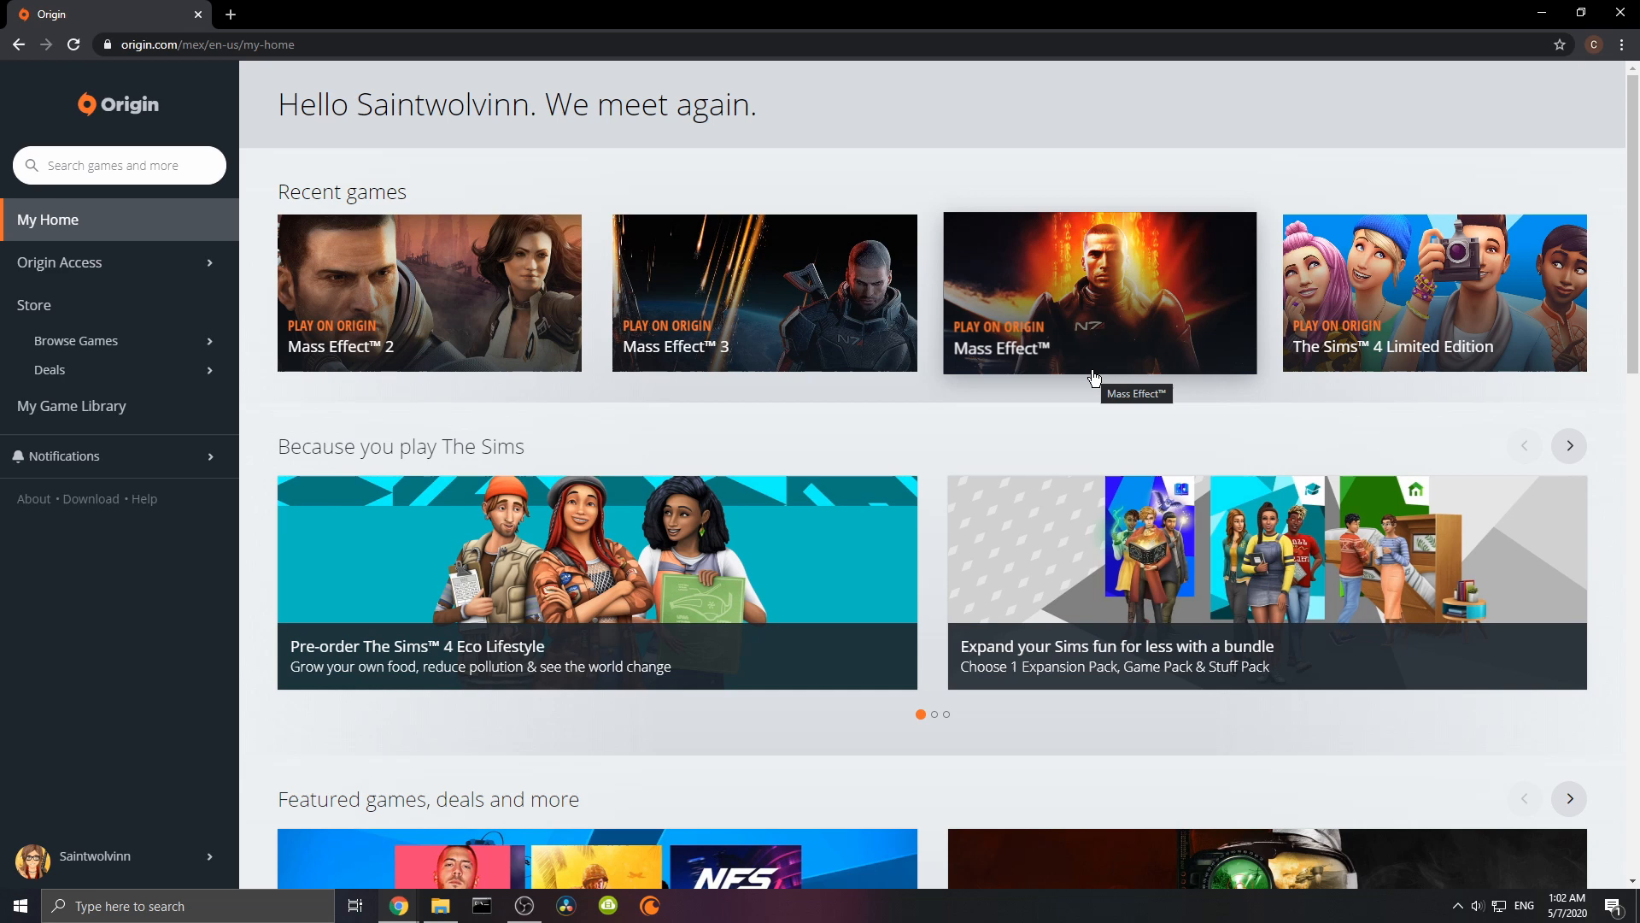
mouse_move(1404, 107)
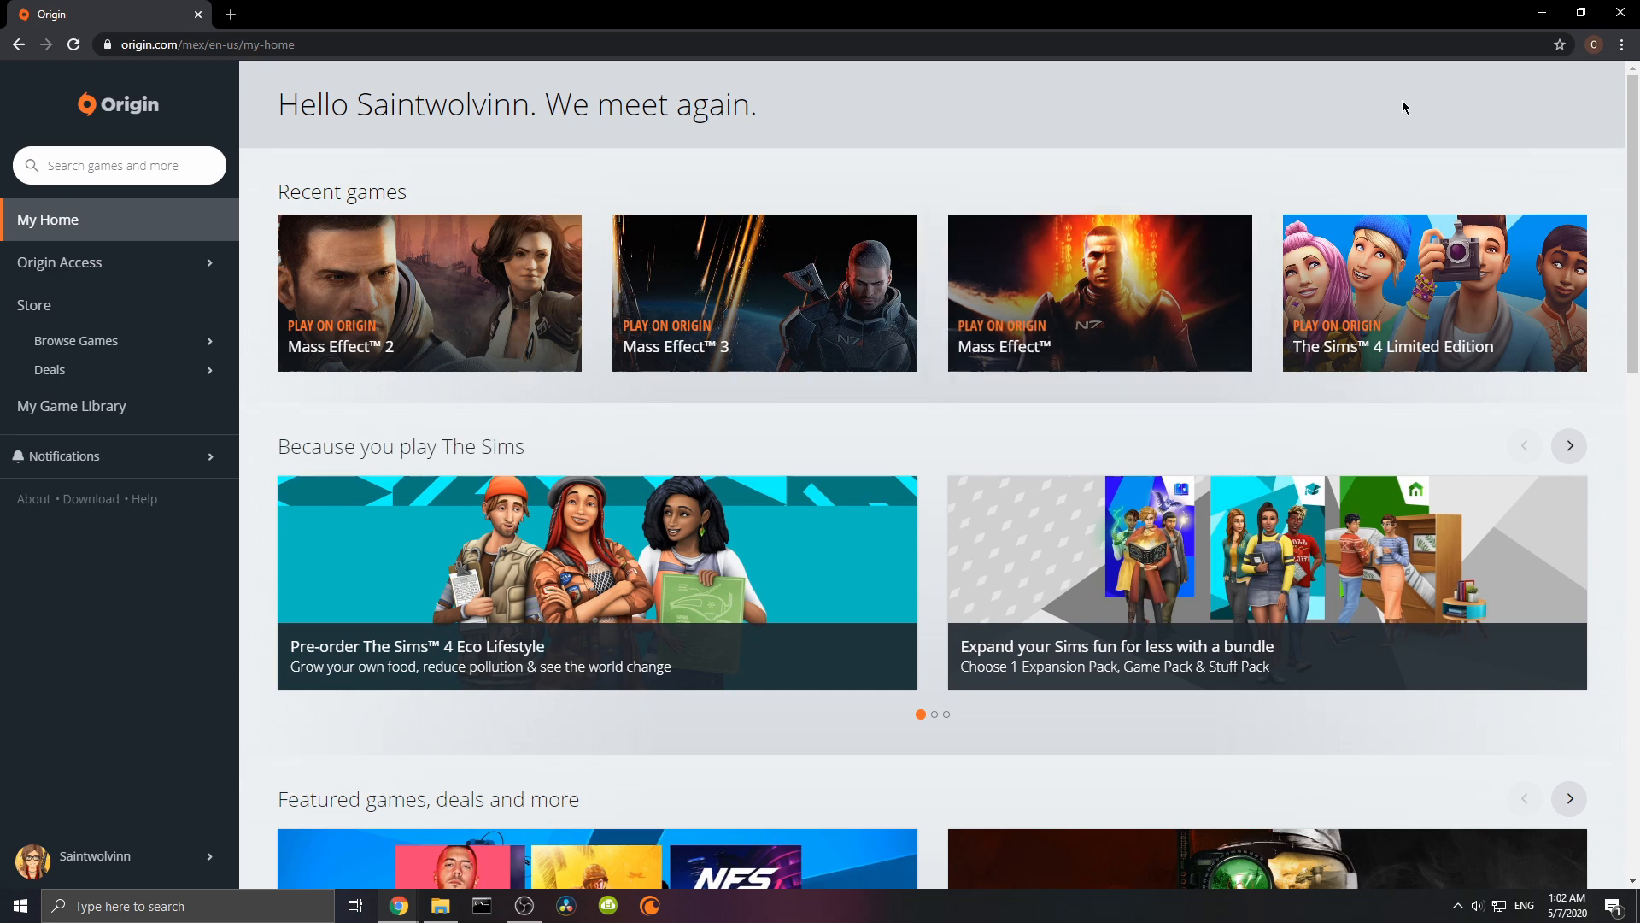
Reach the Origin client download page via the sidebar Download link
left_click(59, 262)
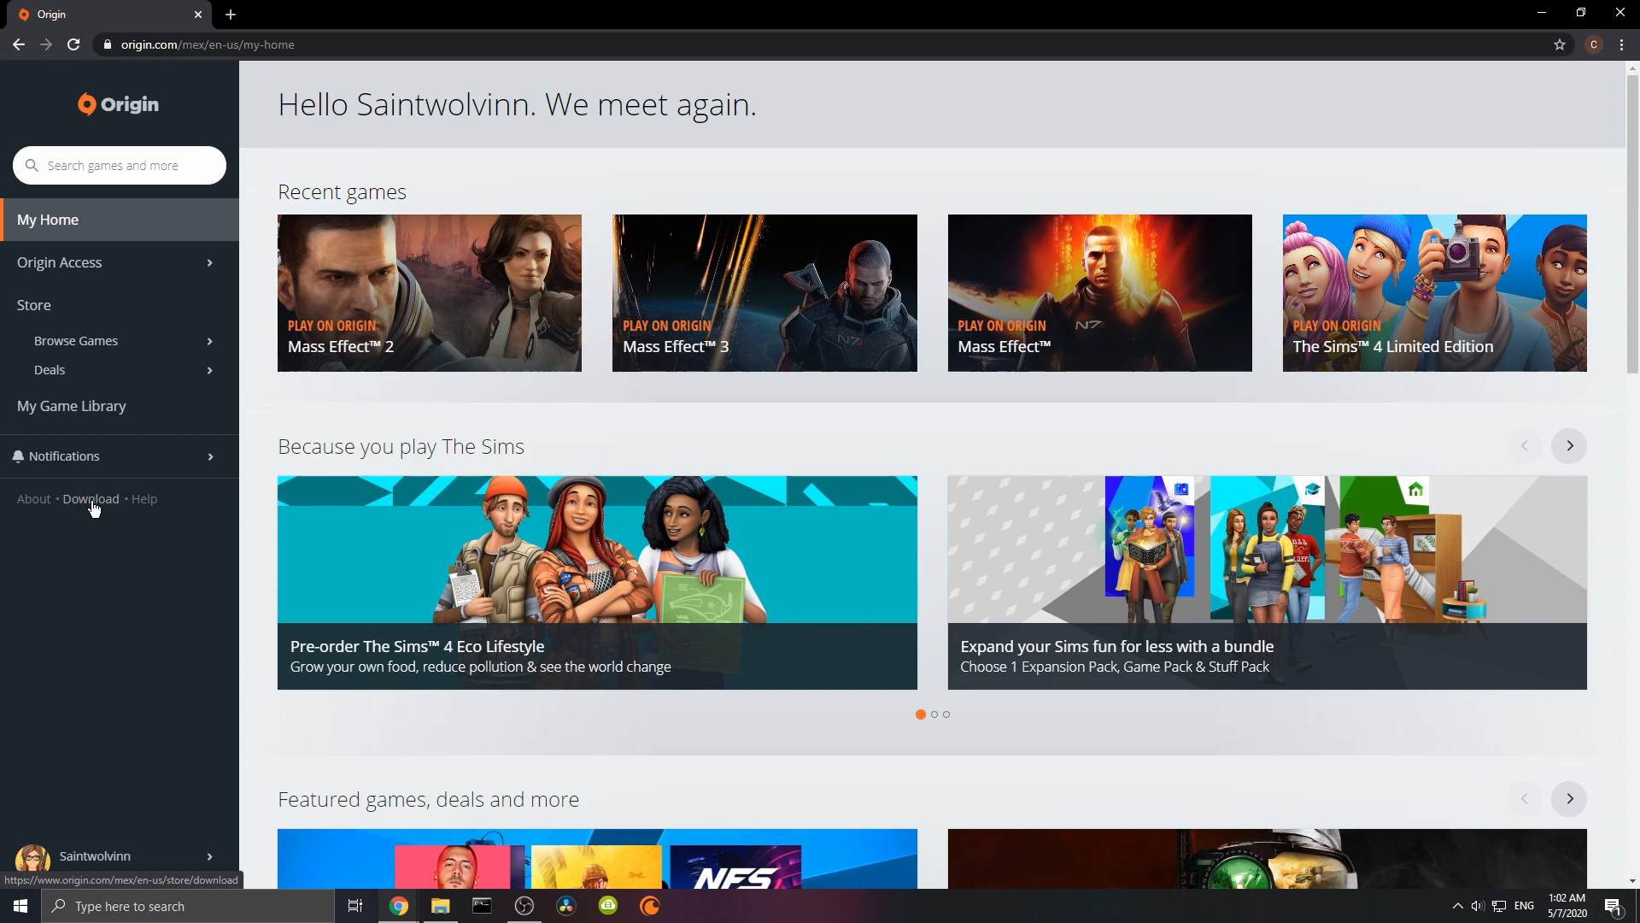
left_click(90, 498)
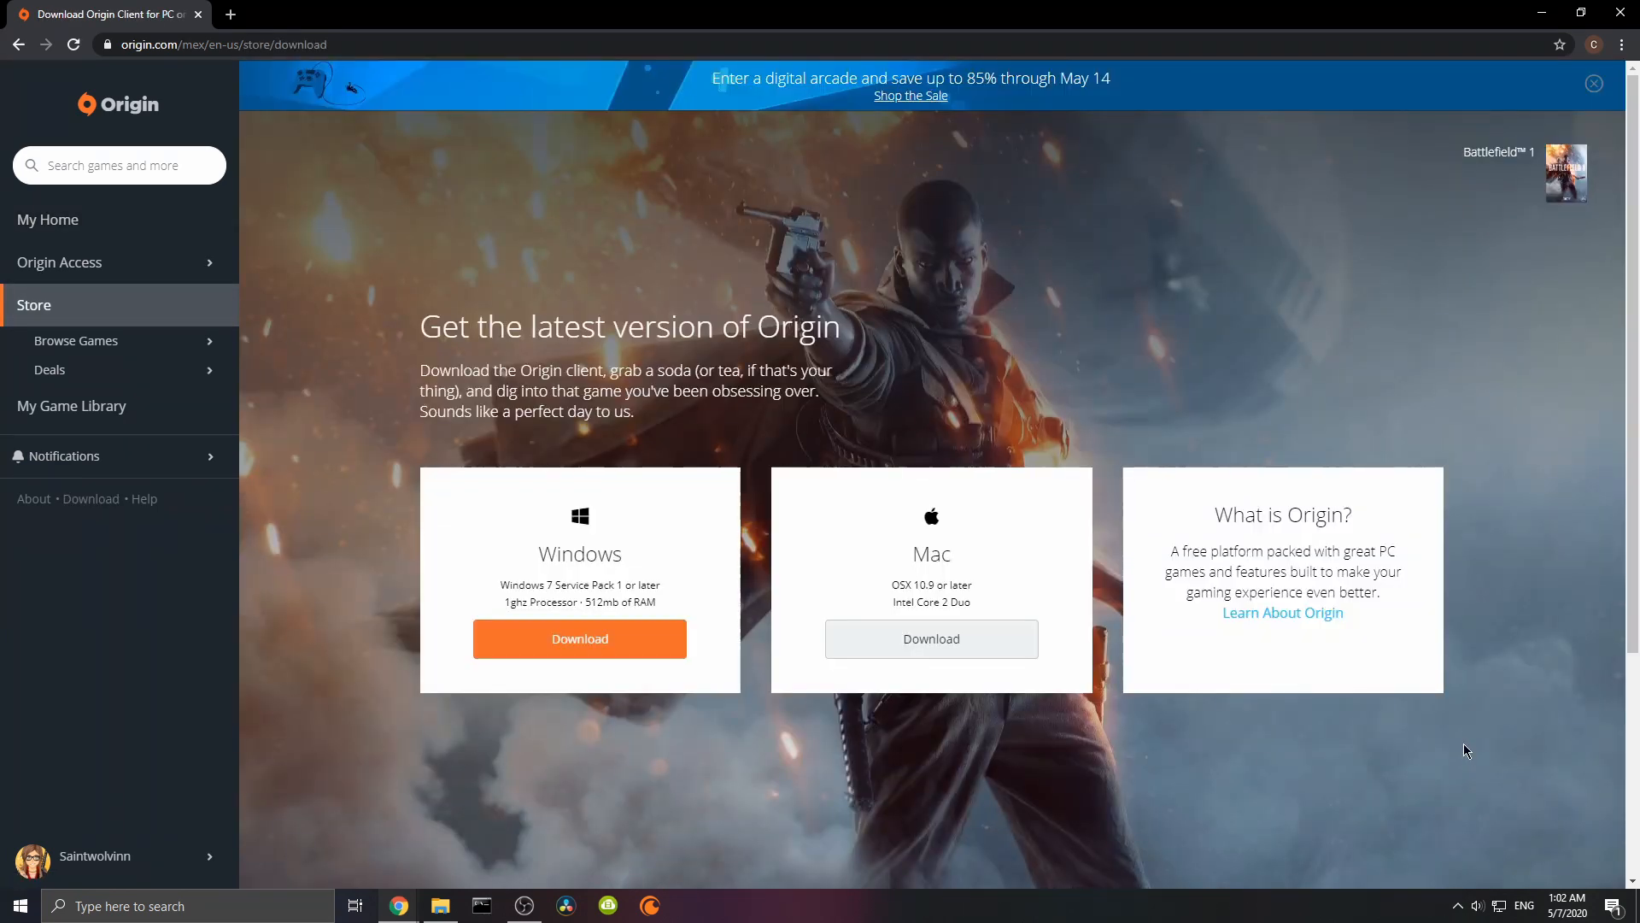
mouse_move(565, 557)
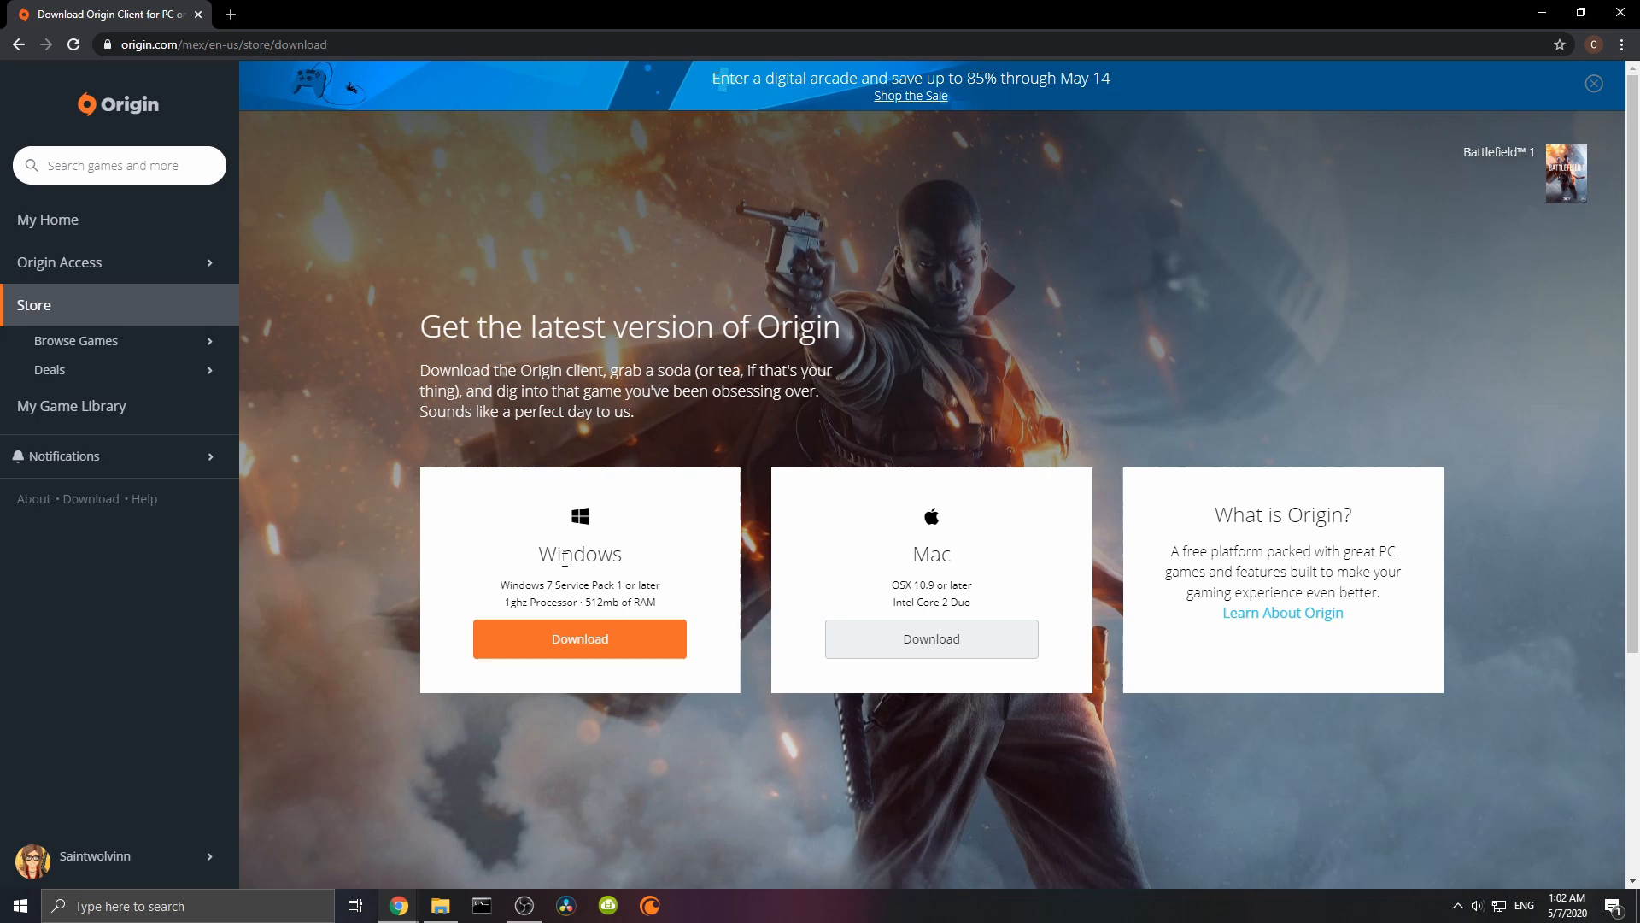
mouse_move(738, 846)
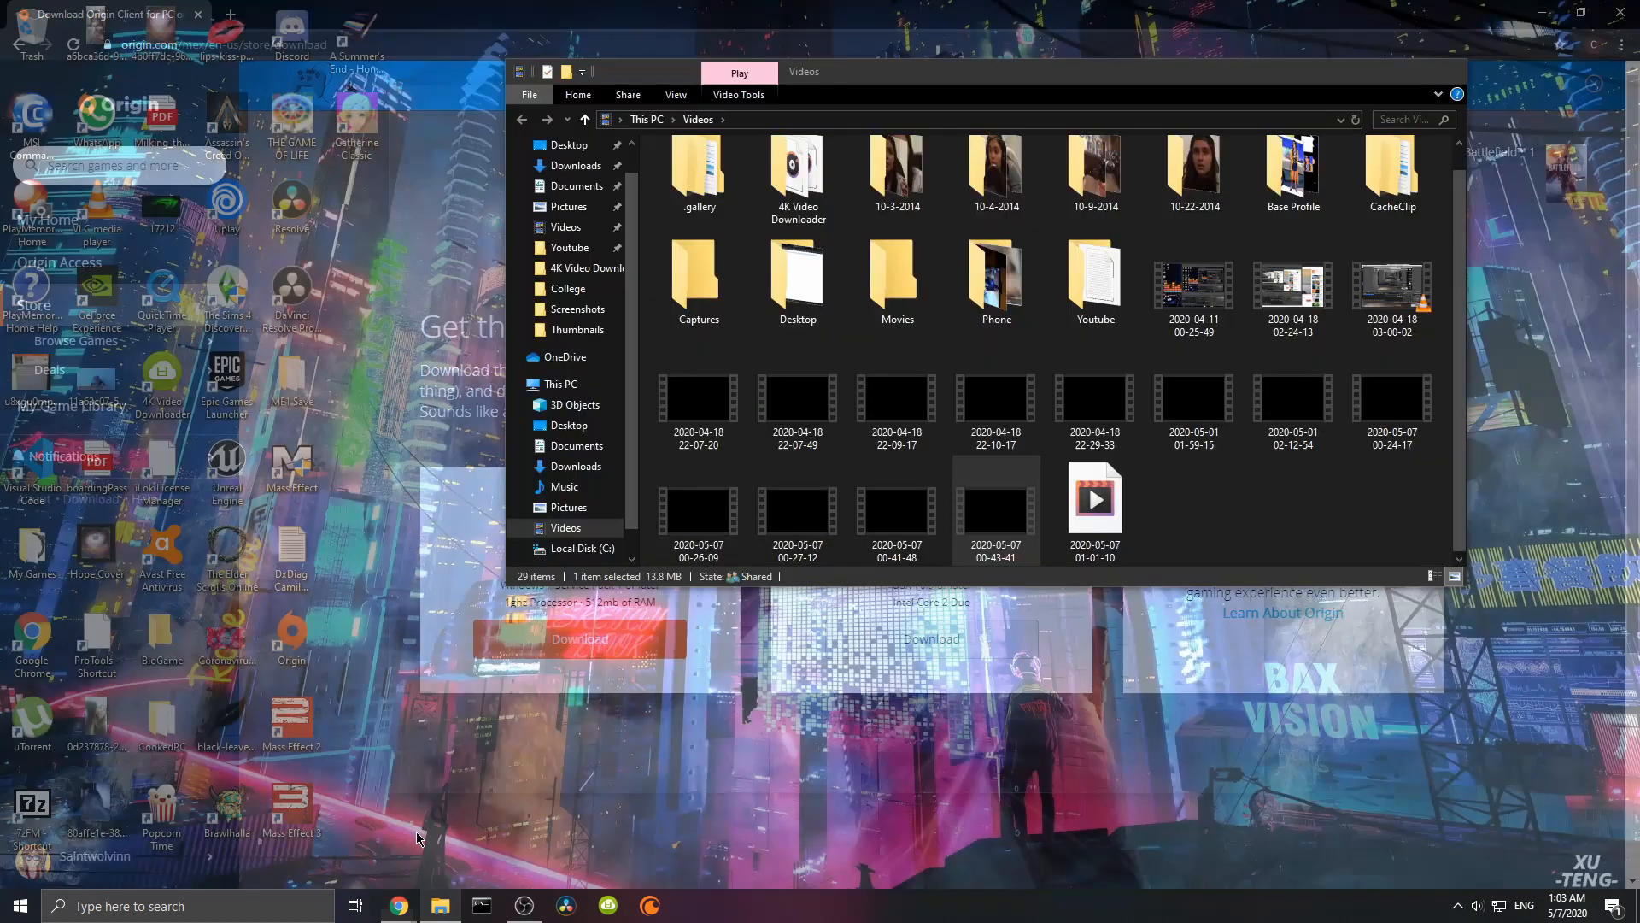
Browse from Downloads to C: > Program Files (x86) > Origin and find OriginThinSetup
left_click(577, 165)
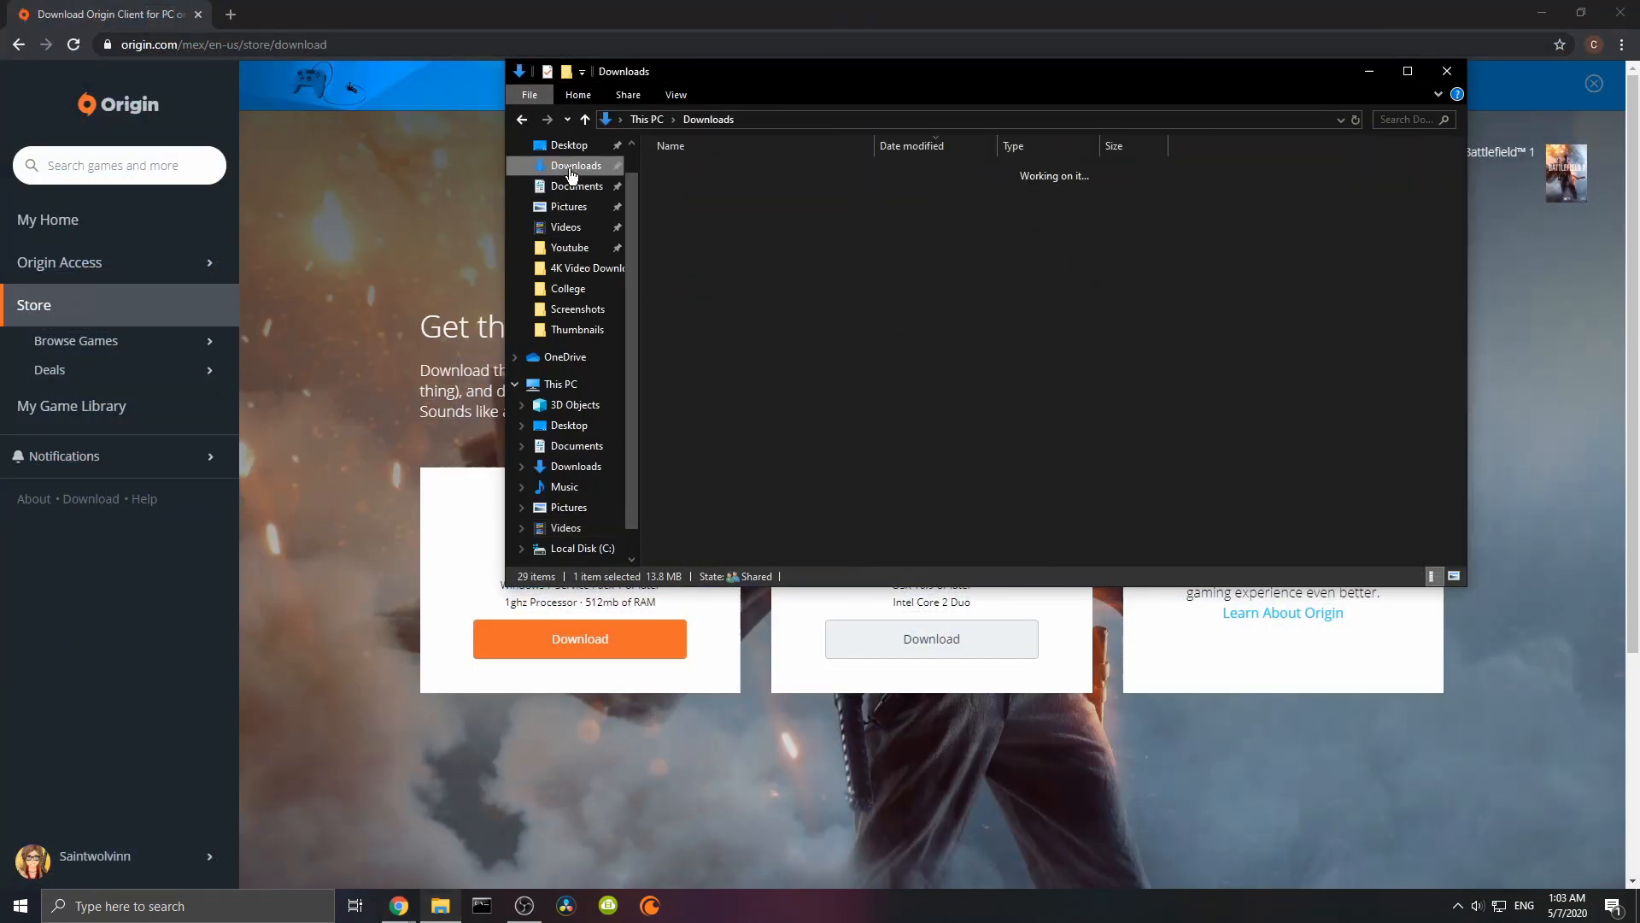
left_click(577, 164)
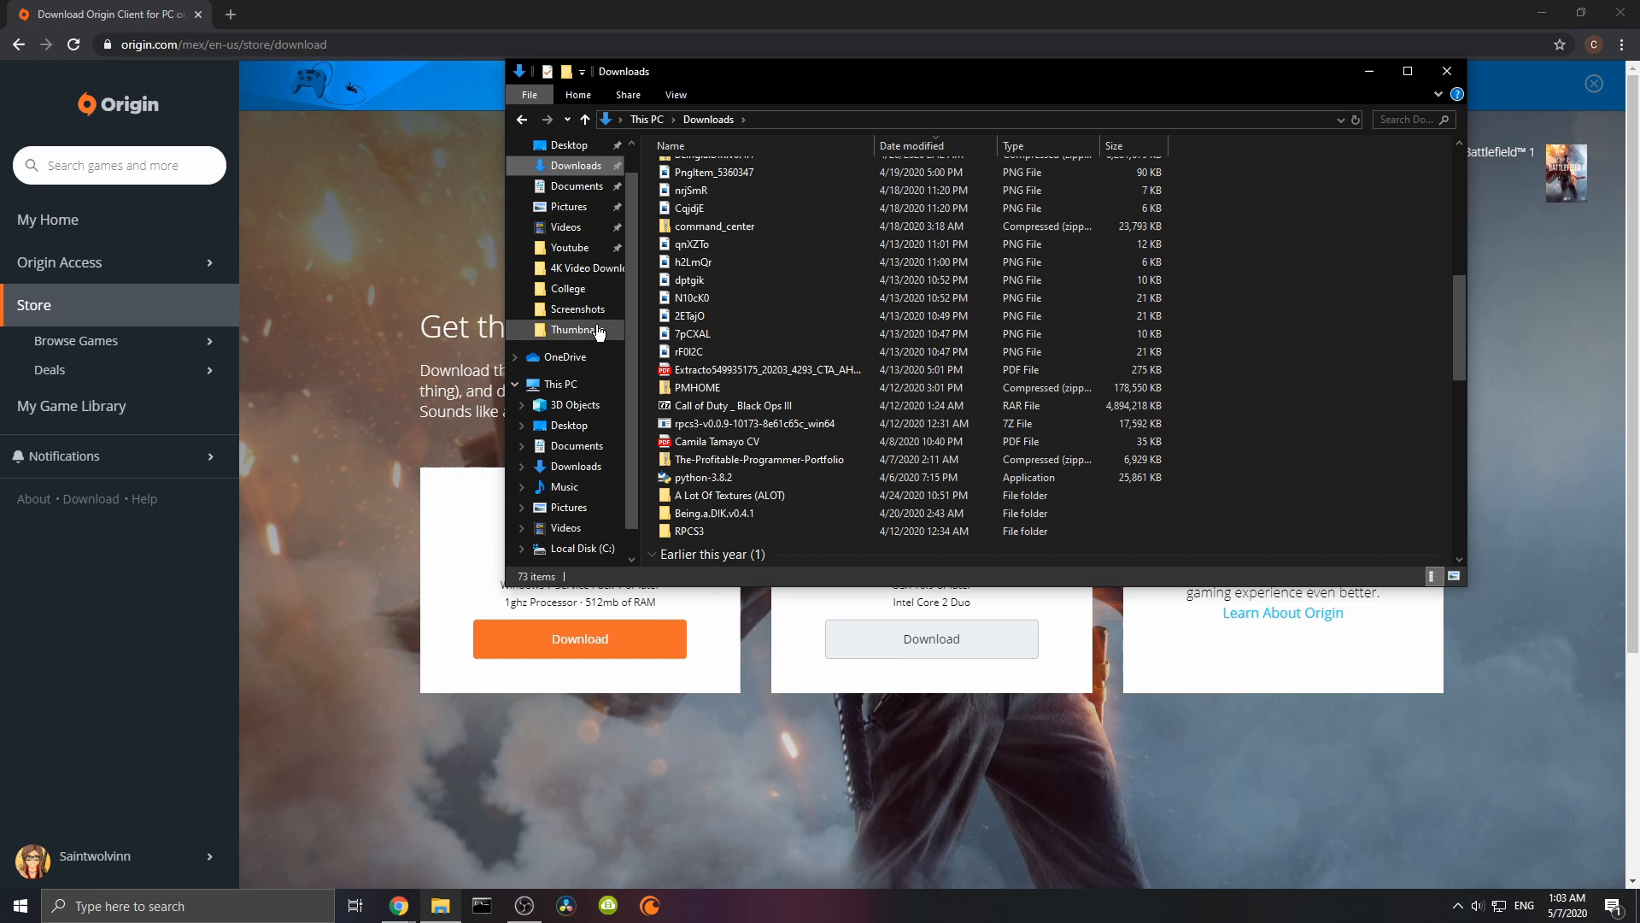
mouse_move(574, 309)
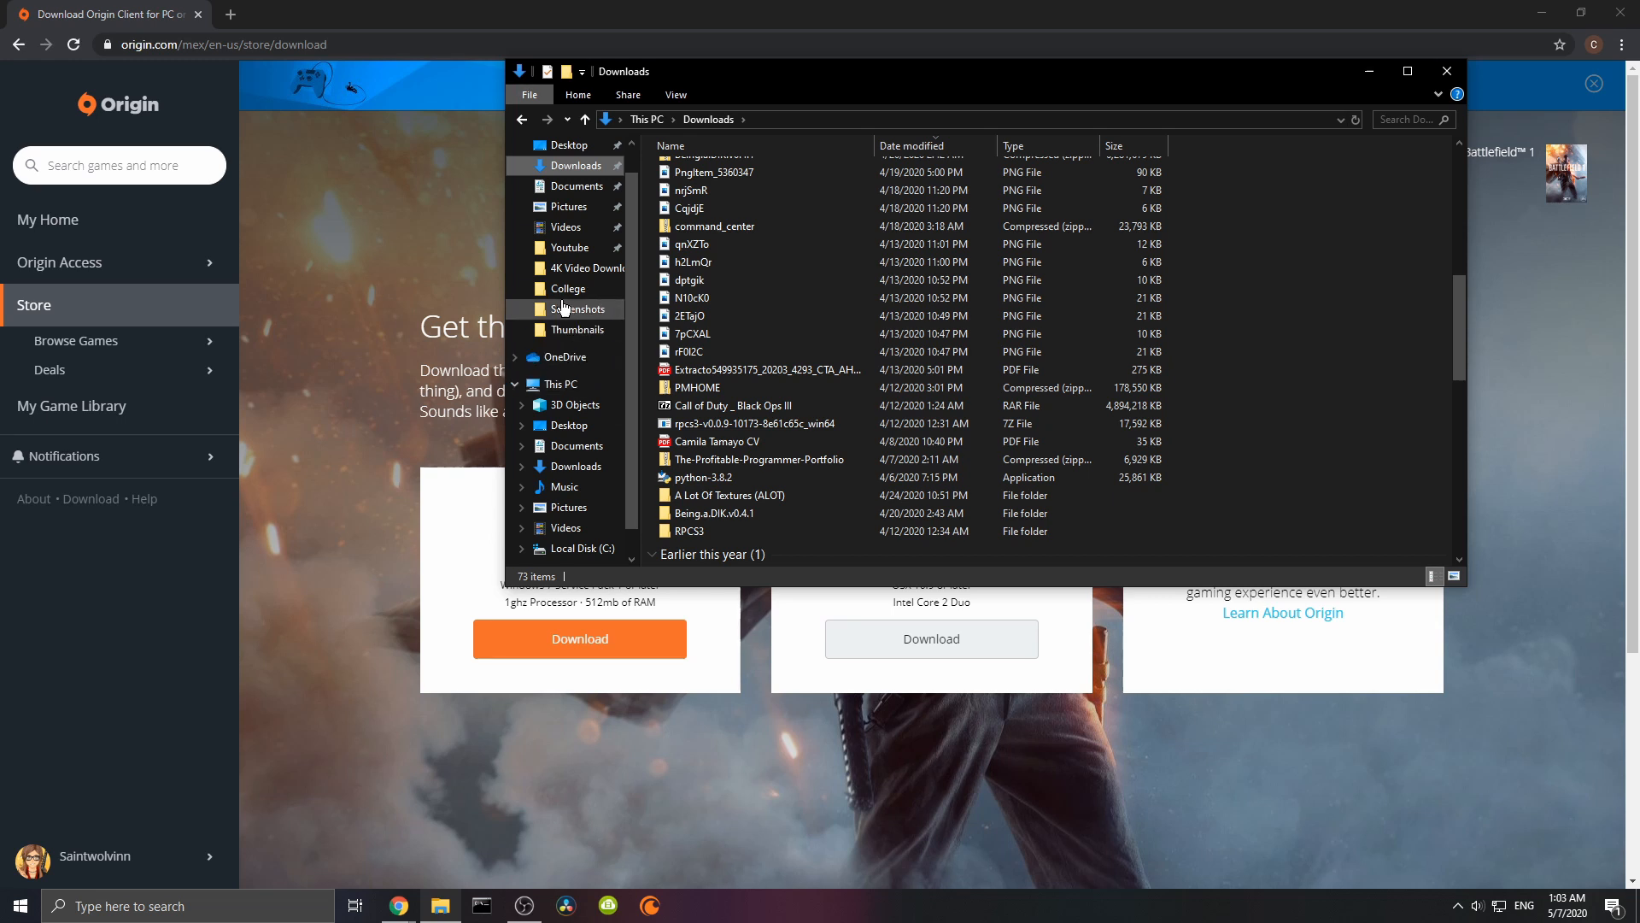
scroll("down", 3)
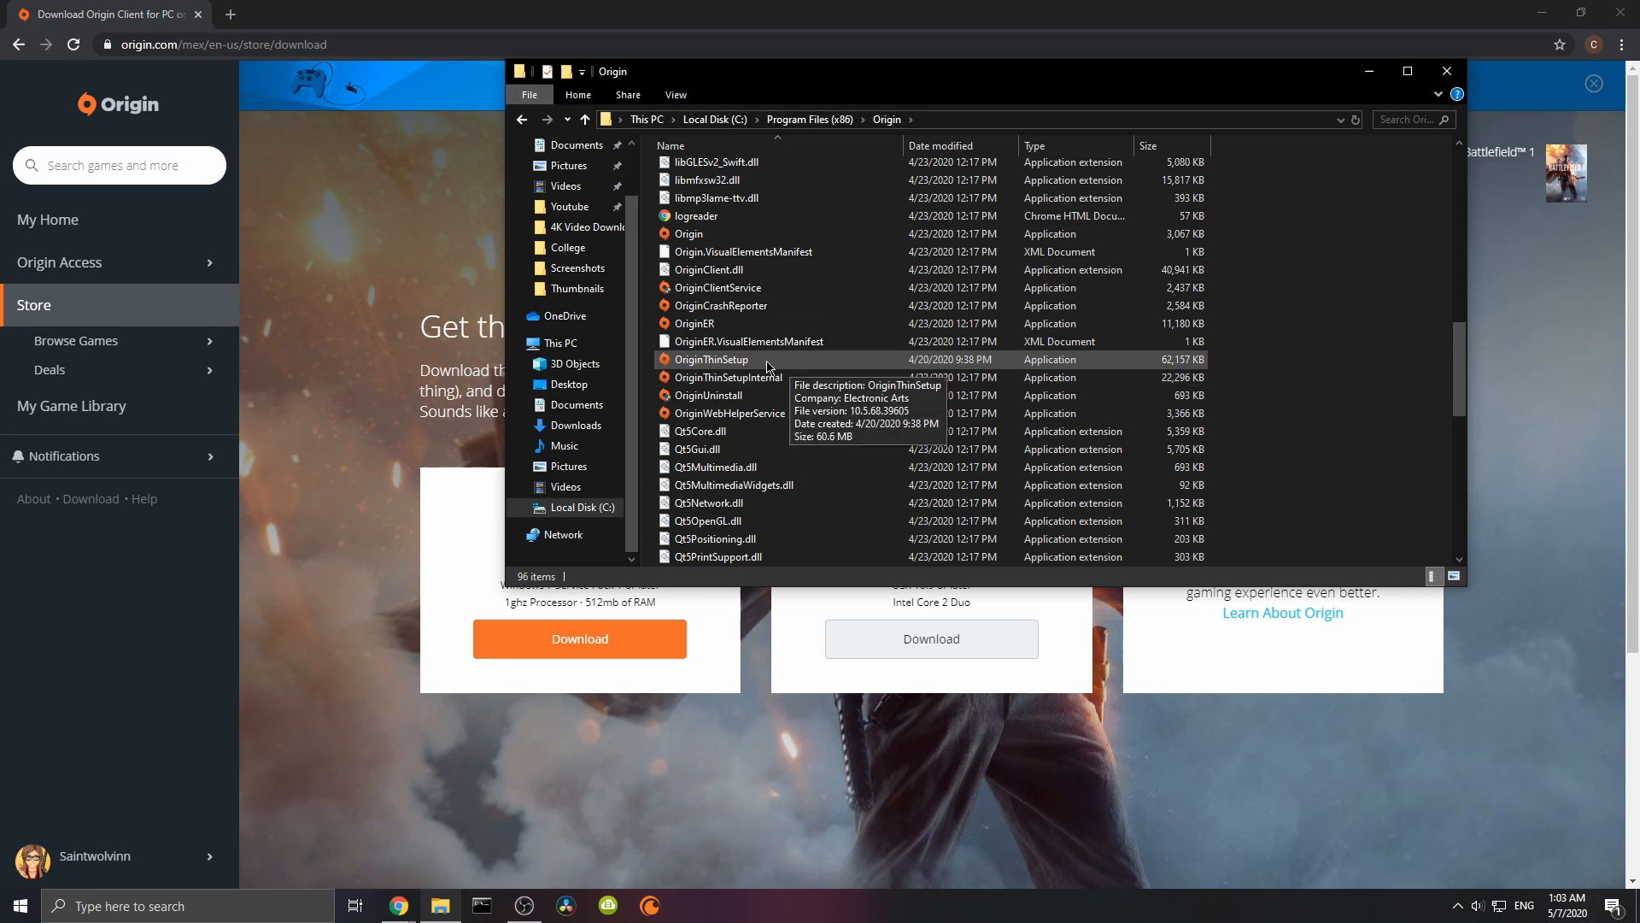
mouse_move(838, 371)
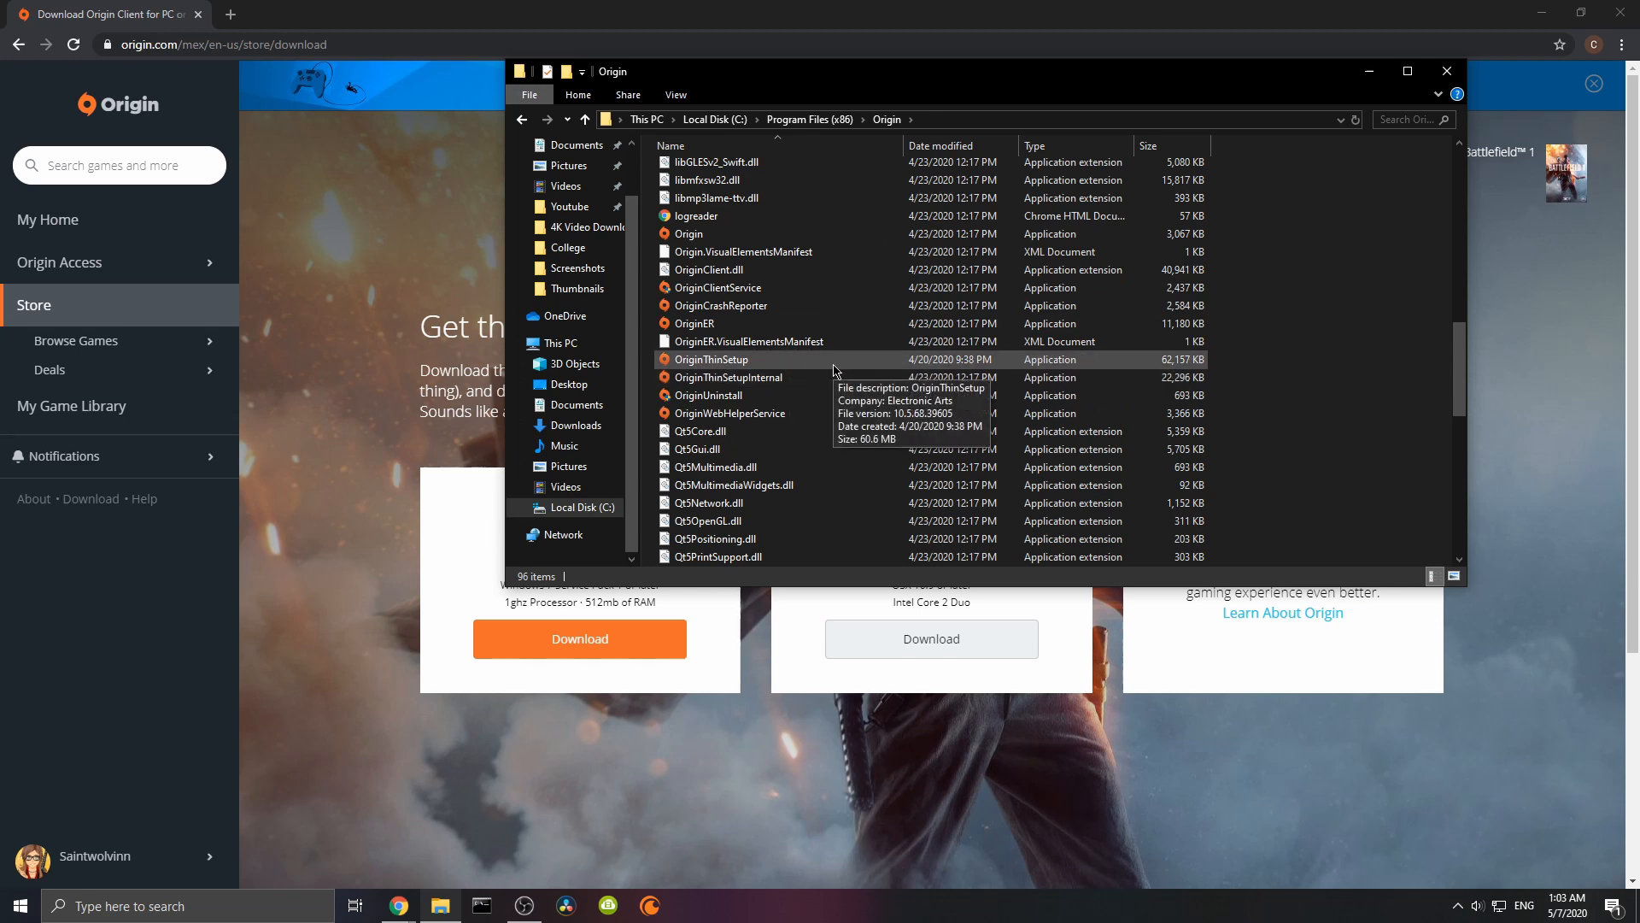
Check OriginThinSetup's context menu, then launch Task Manager via Windows search for 'task'
right_click(711, 364)
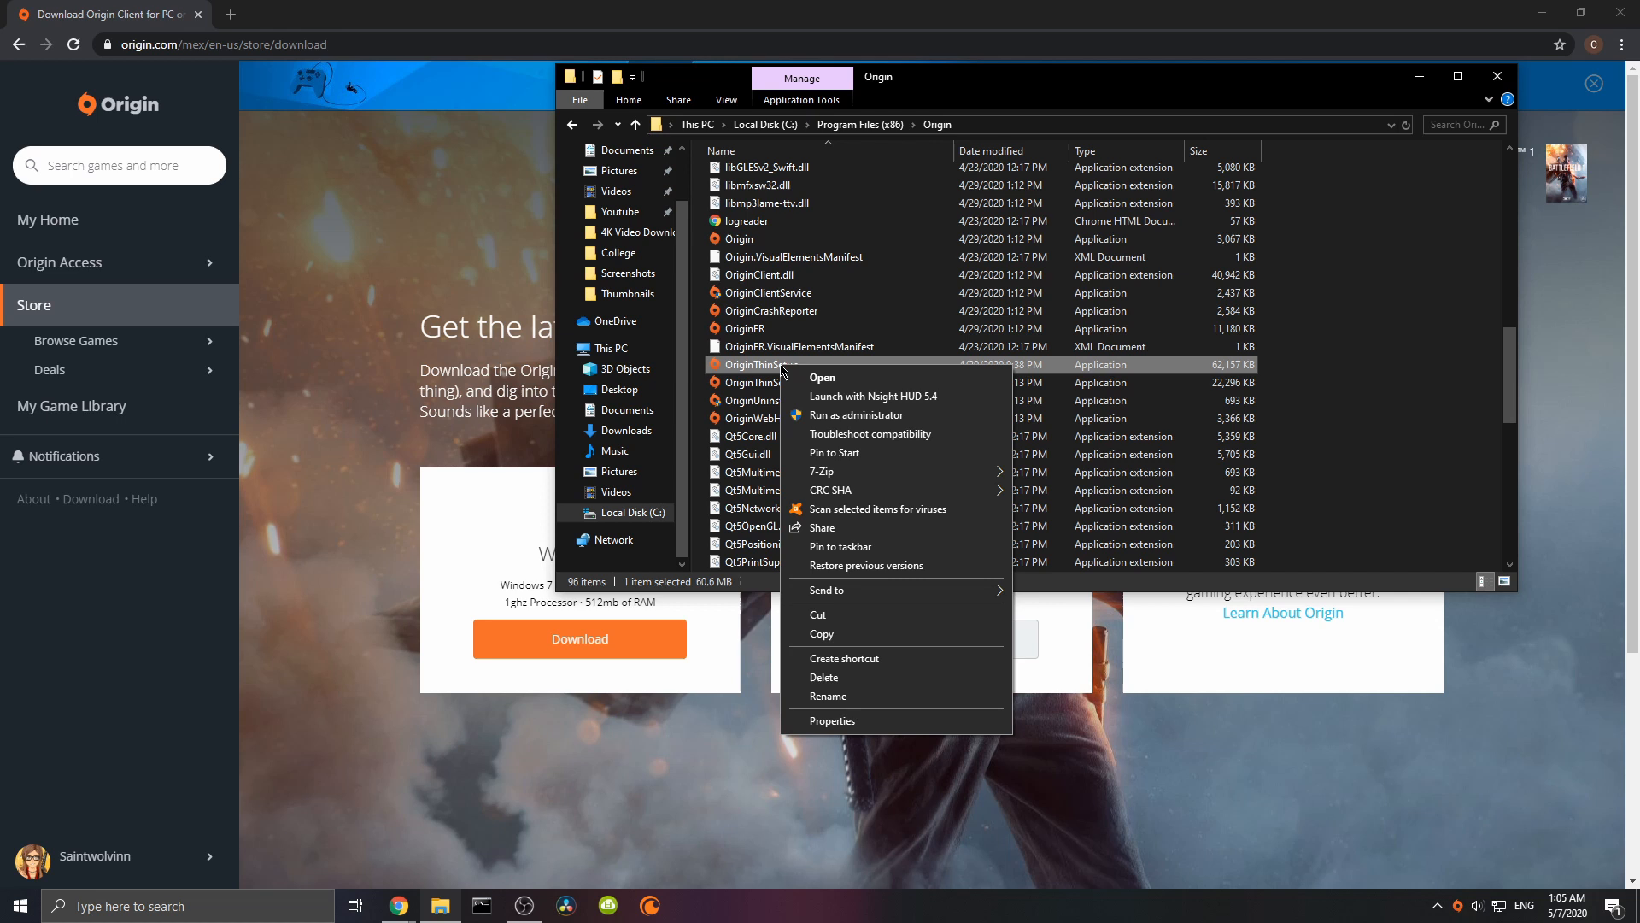
mouse_move(894, 414)
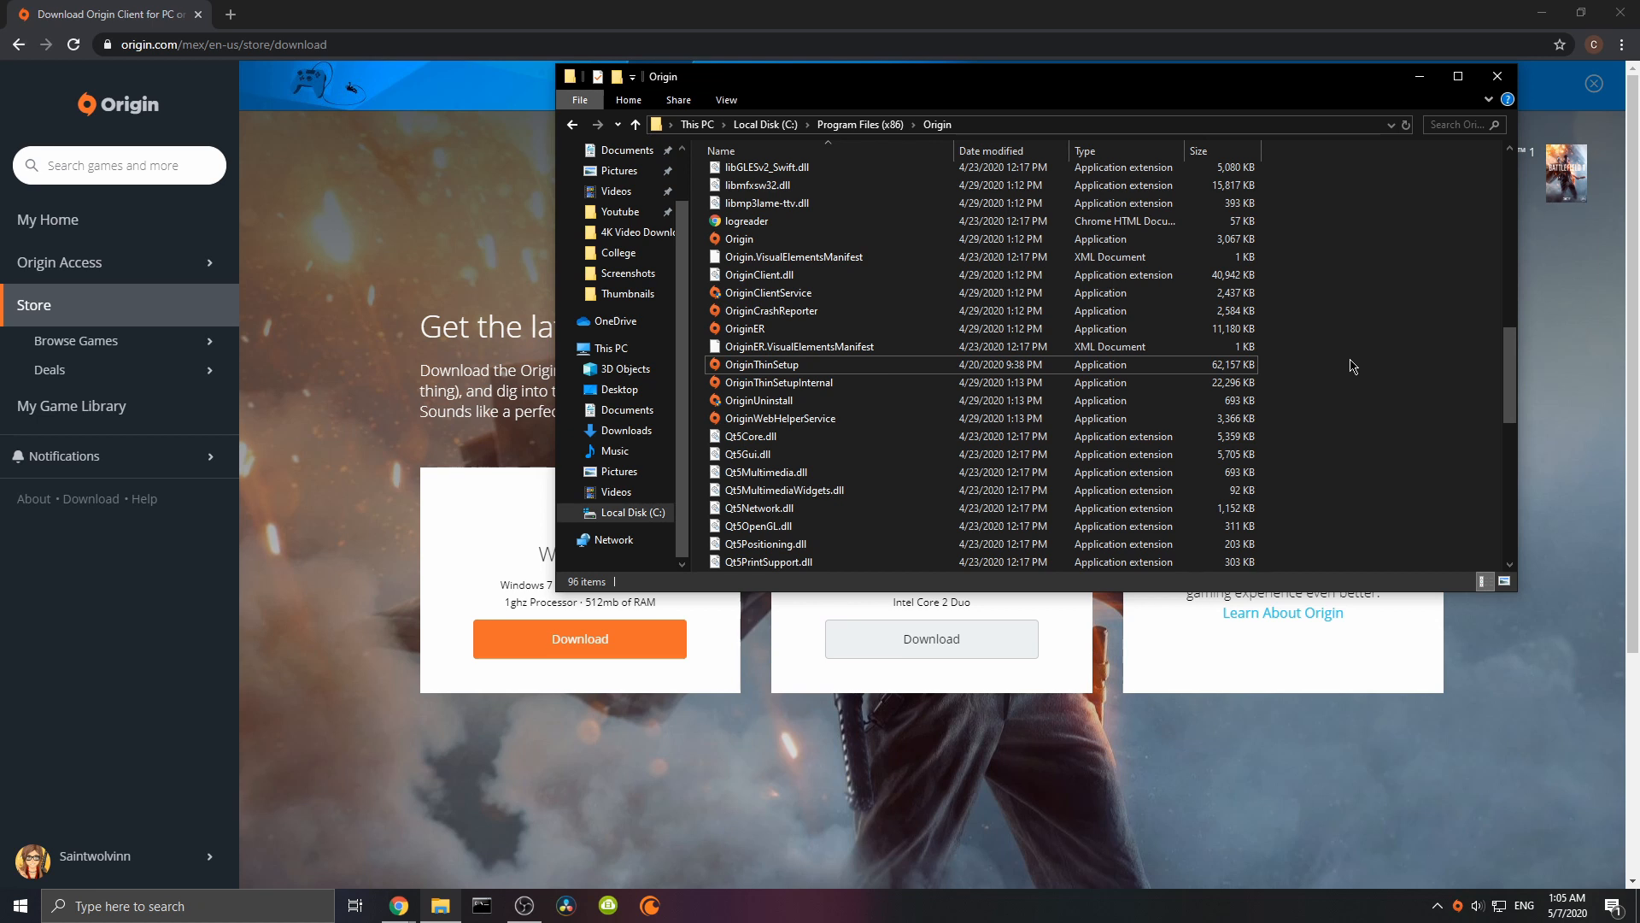
mouse_move(950, 493)
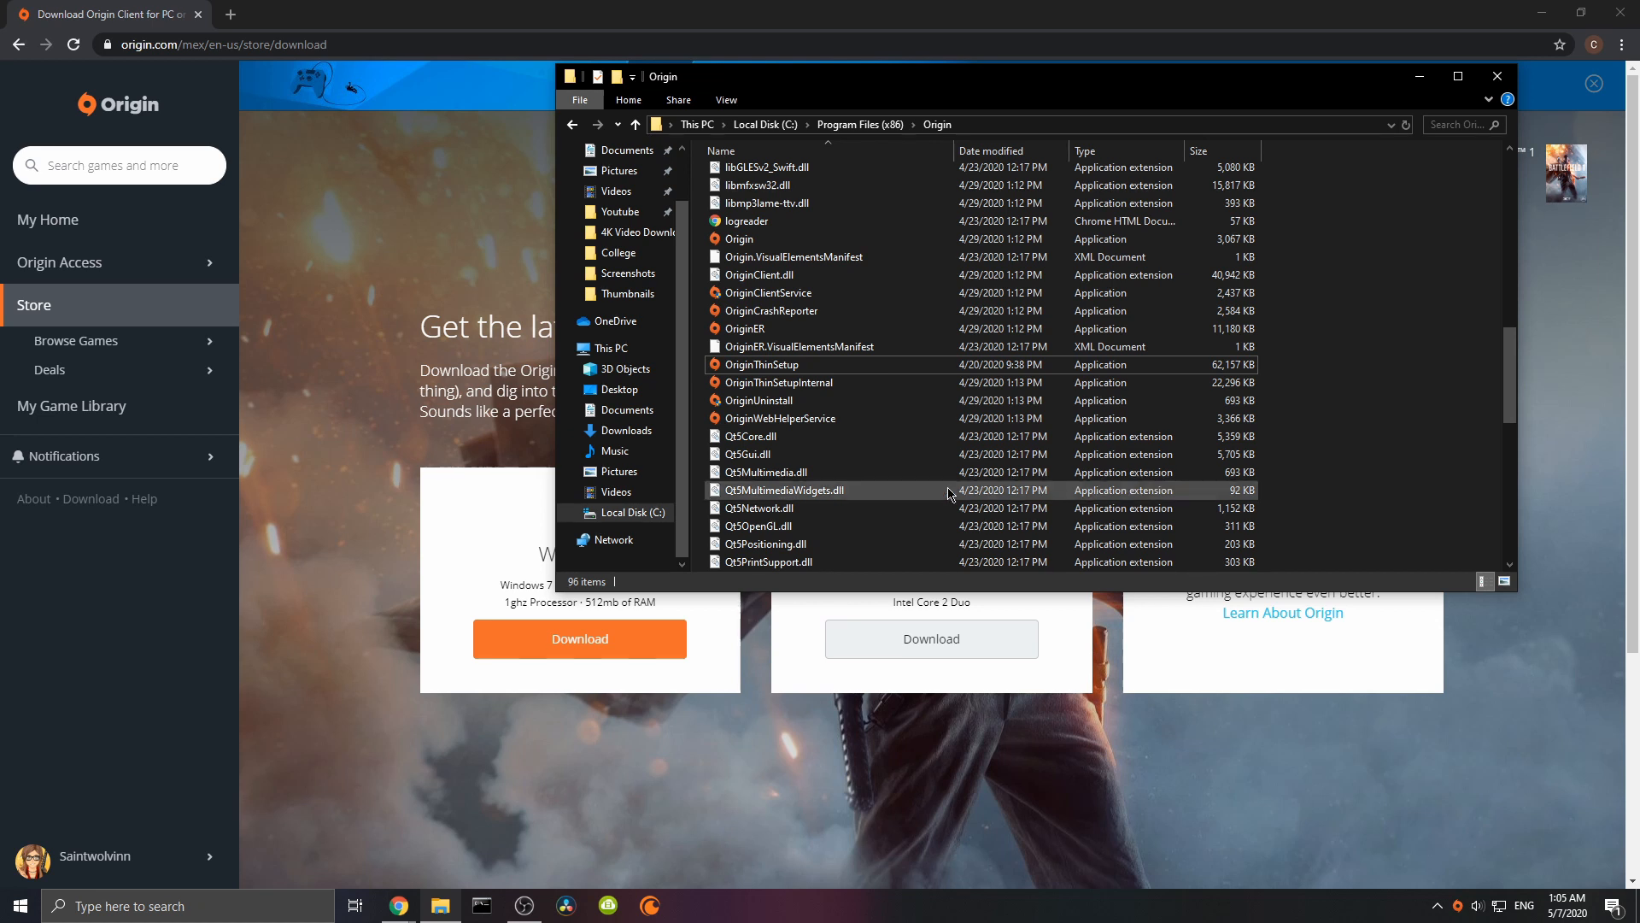
mouse_move(758, 400)
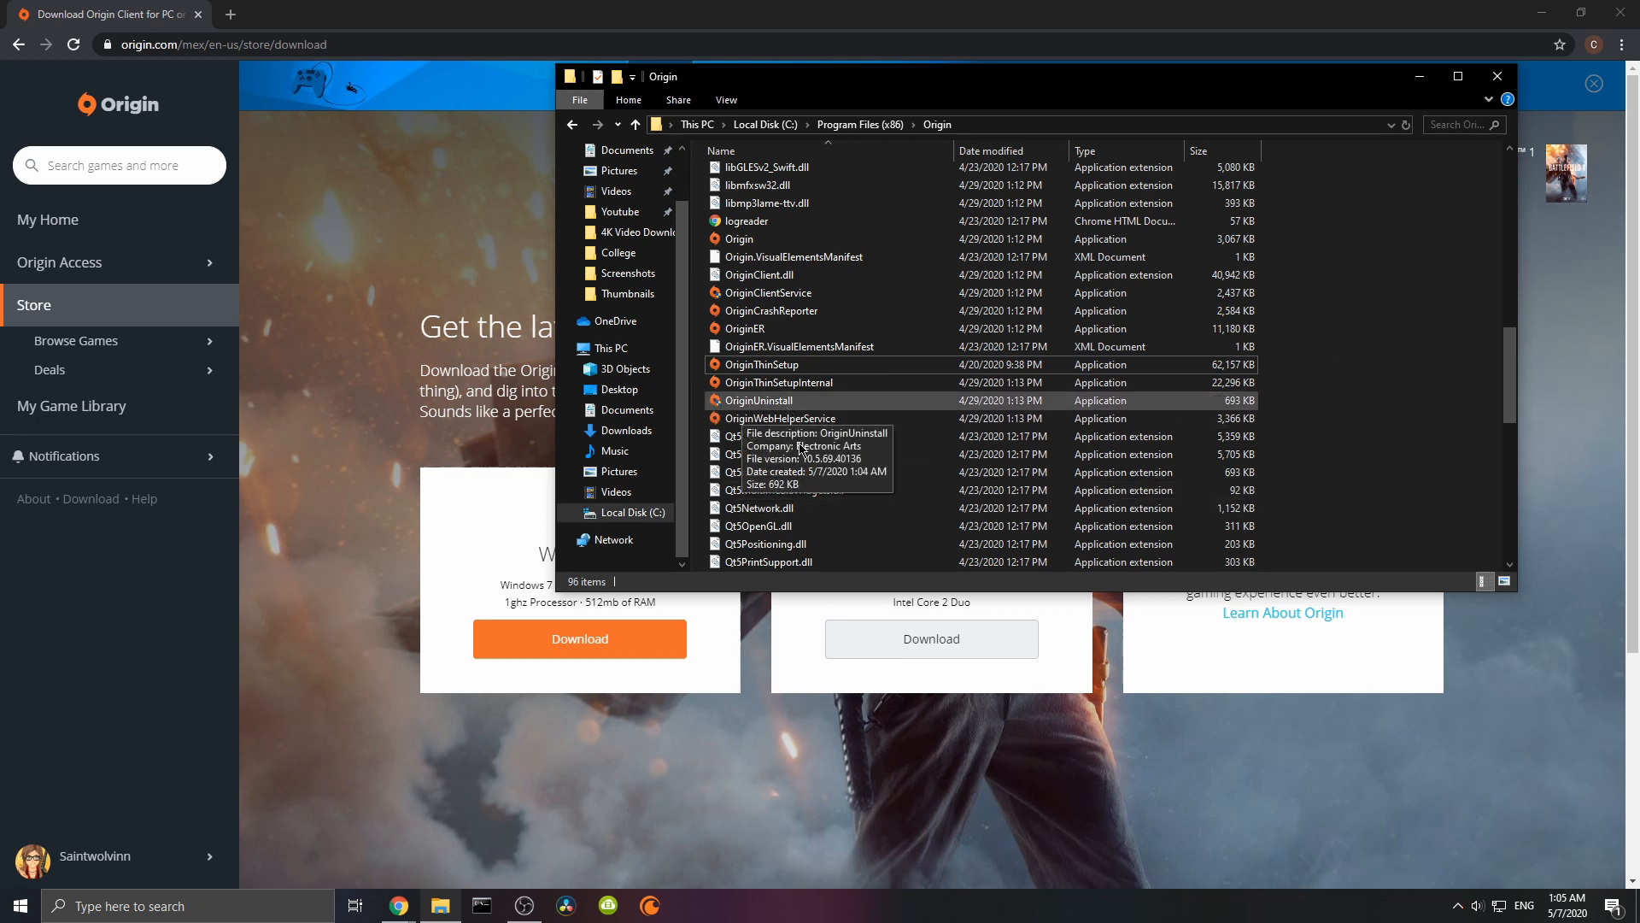
mouse_move(1342, 520)
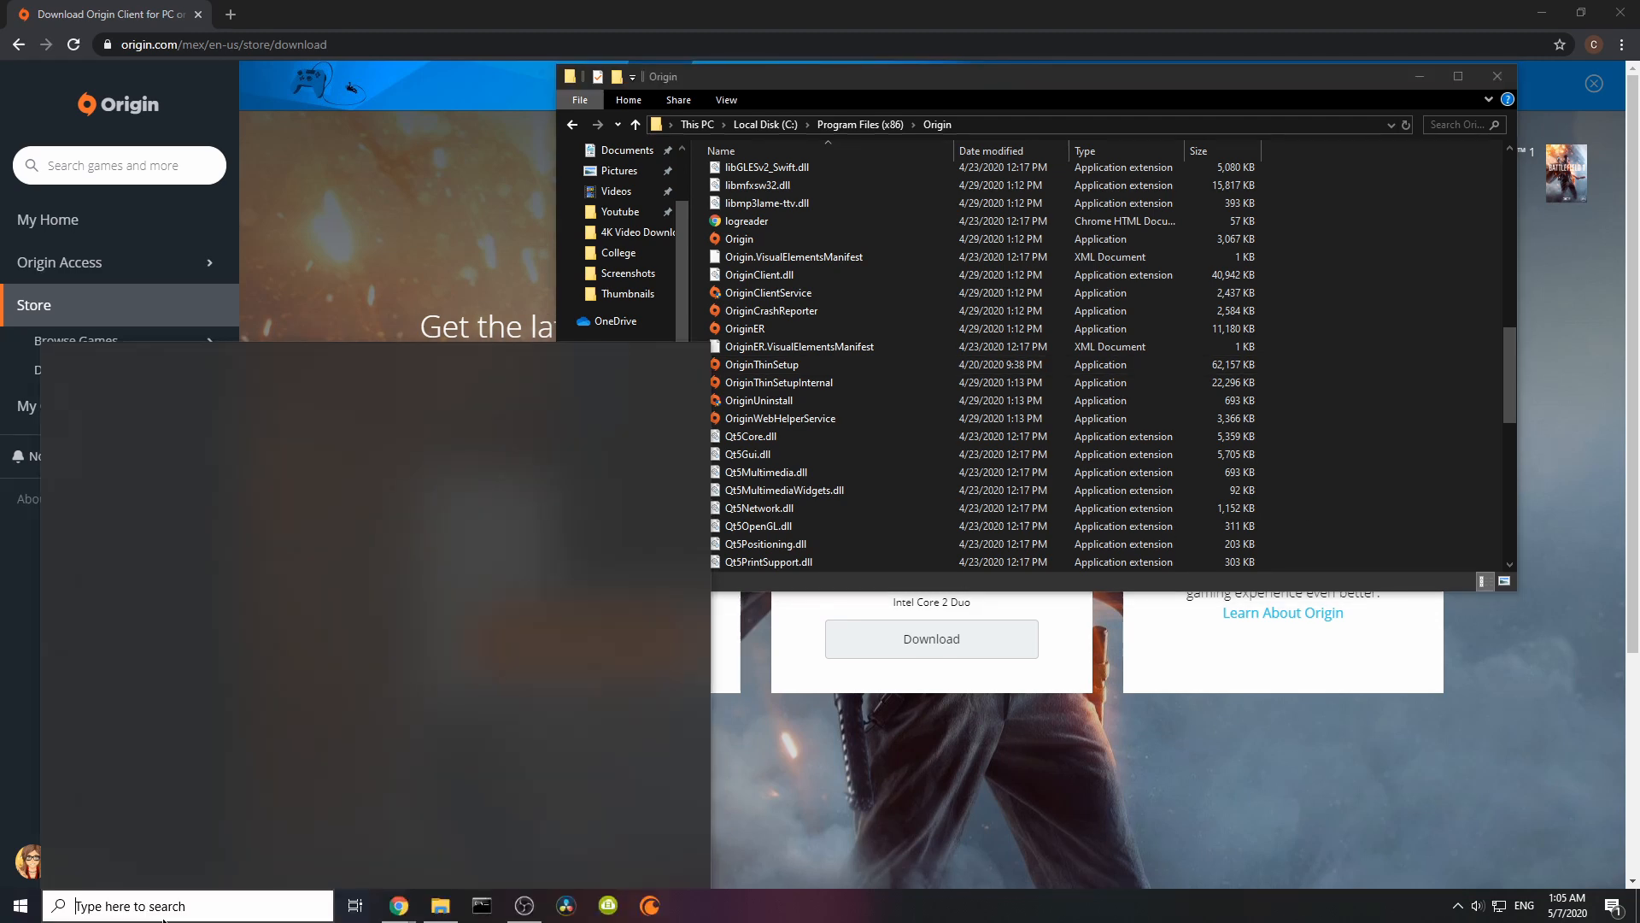
type("task")
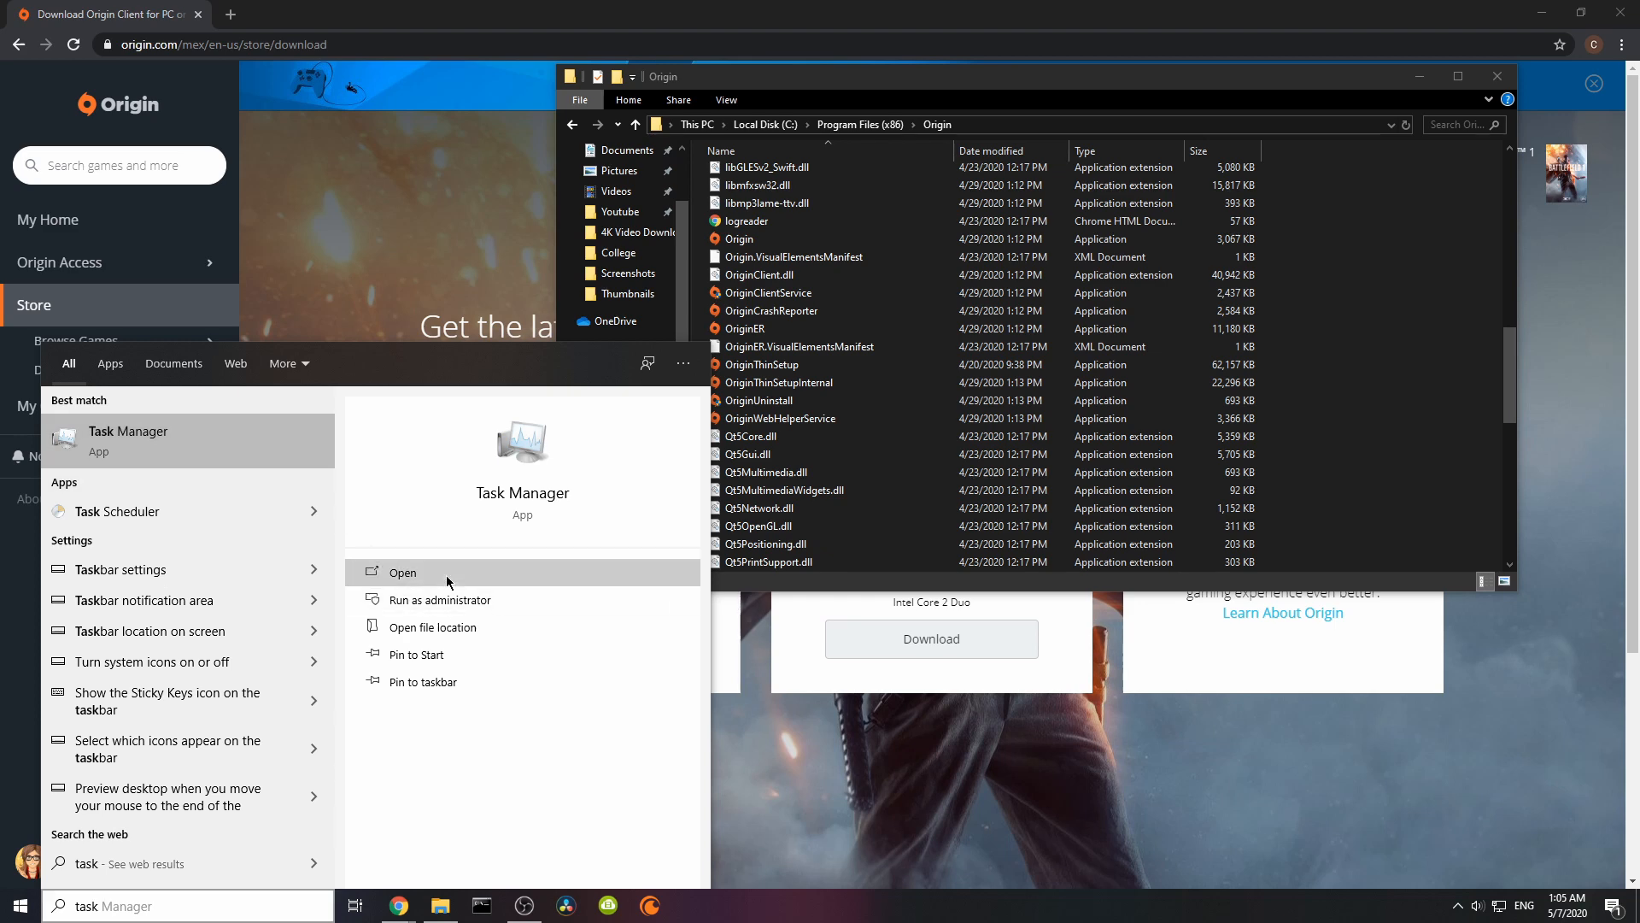
left_click(402, 572)
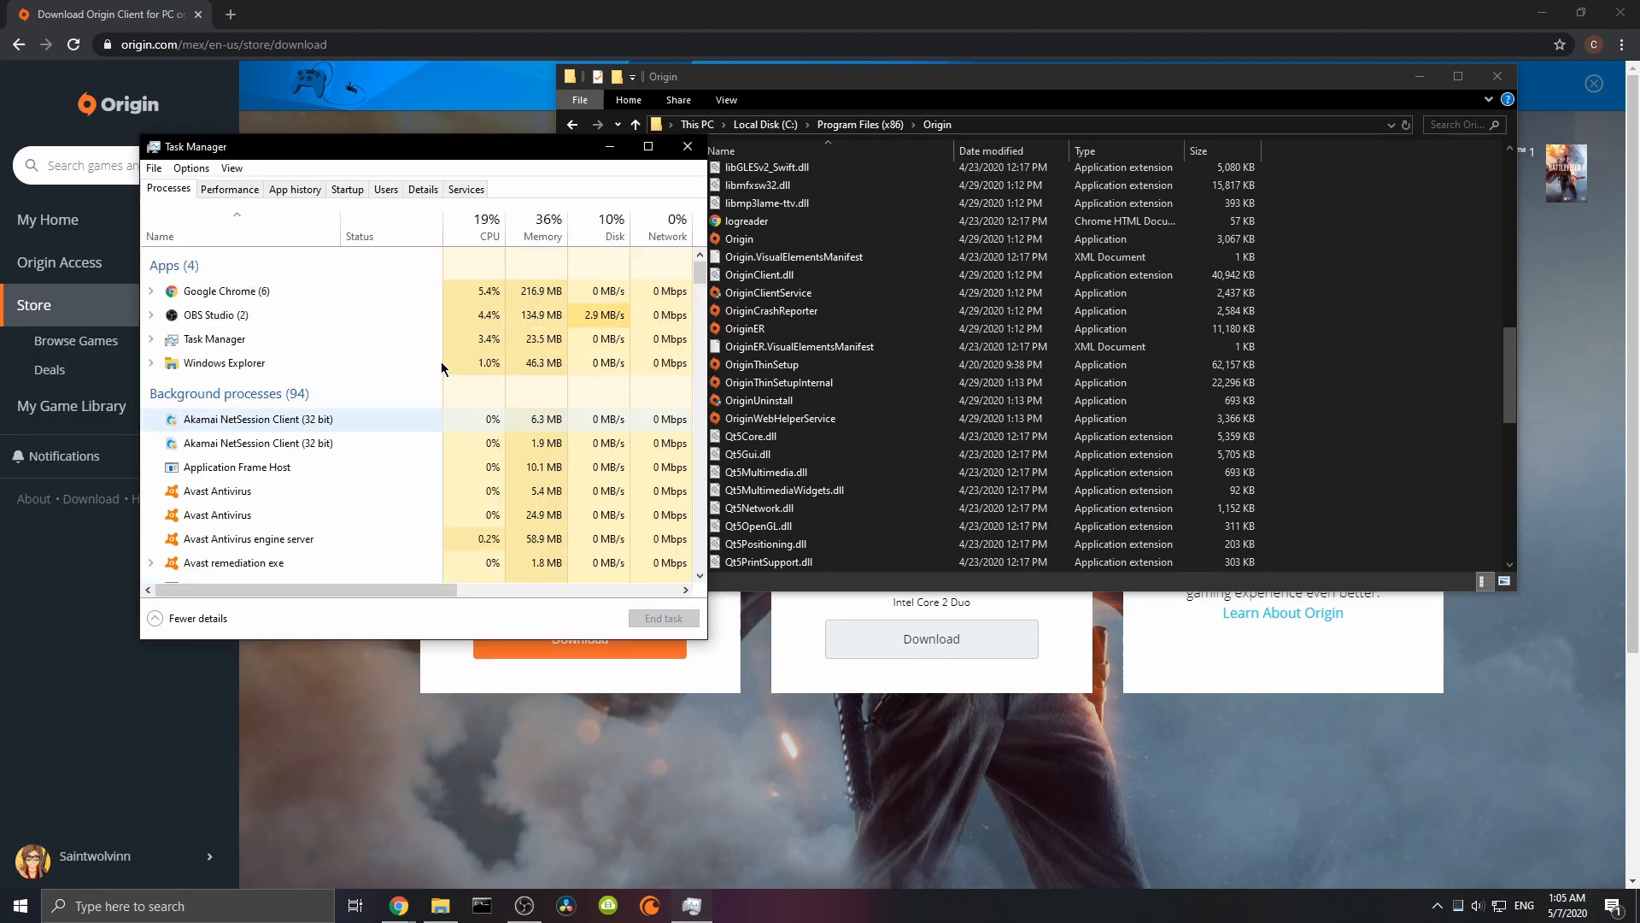
Scroll Background processes to find and end the Tablet Service and Wacom Load Agent entries
scroll("down", 3)
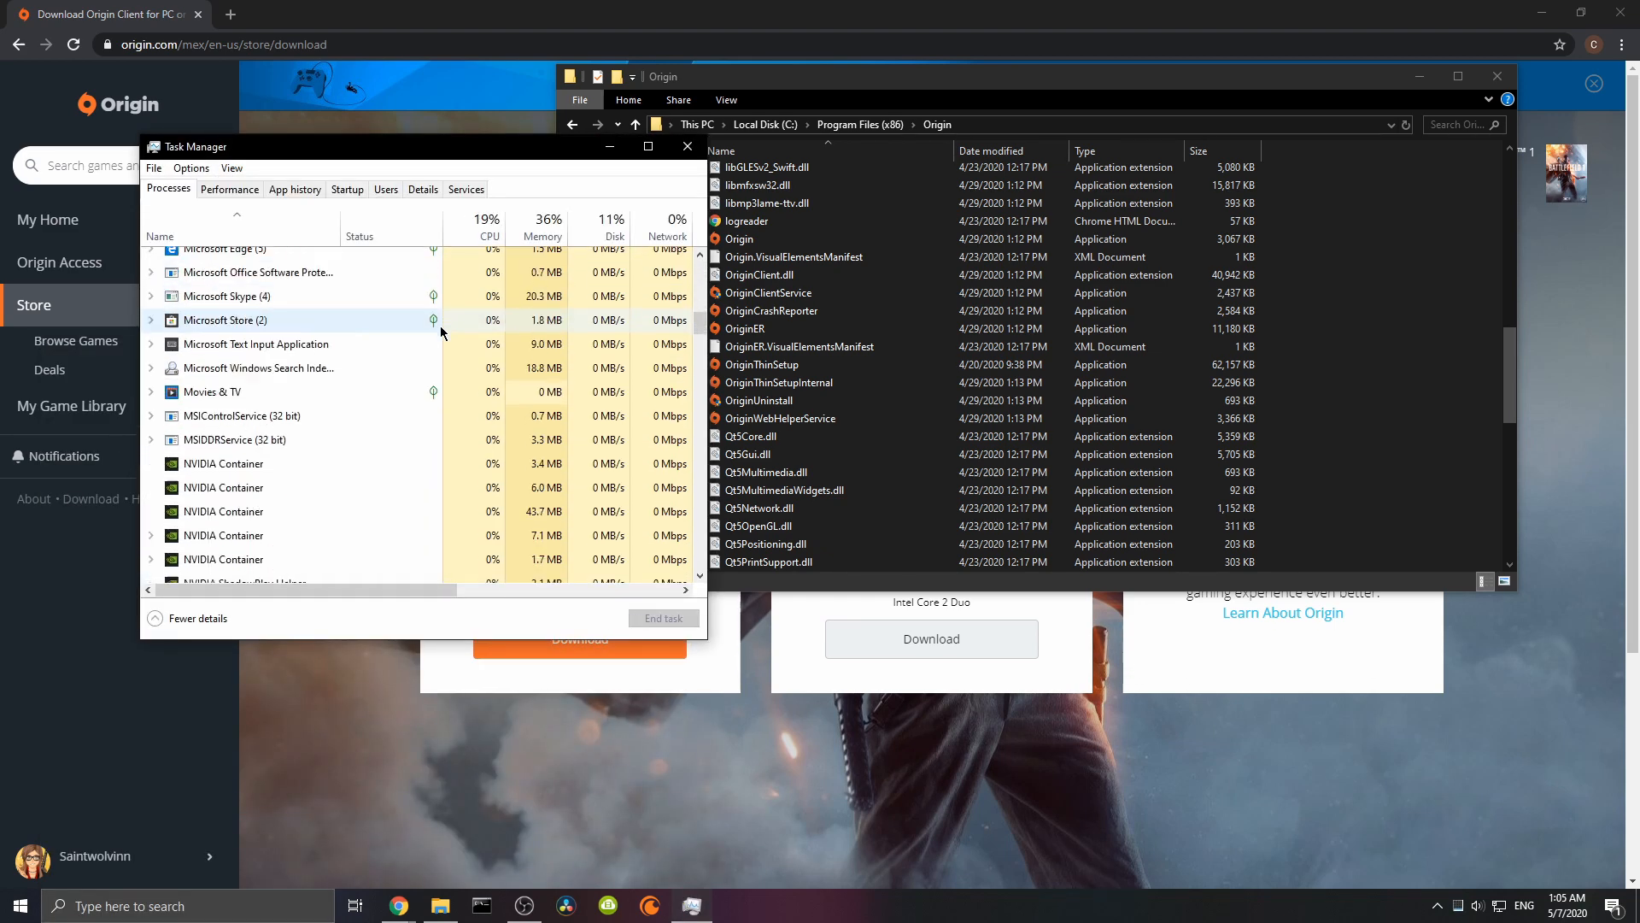
scroll("down", 3)
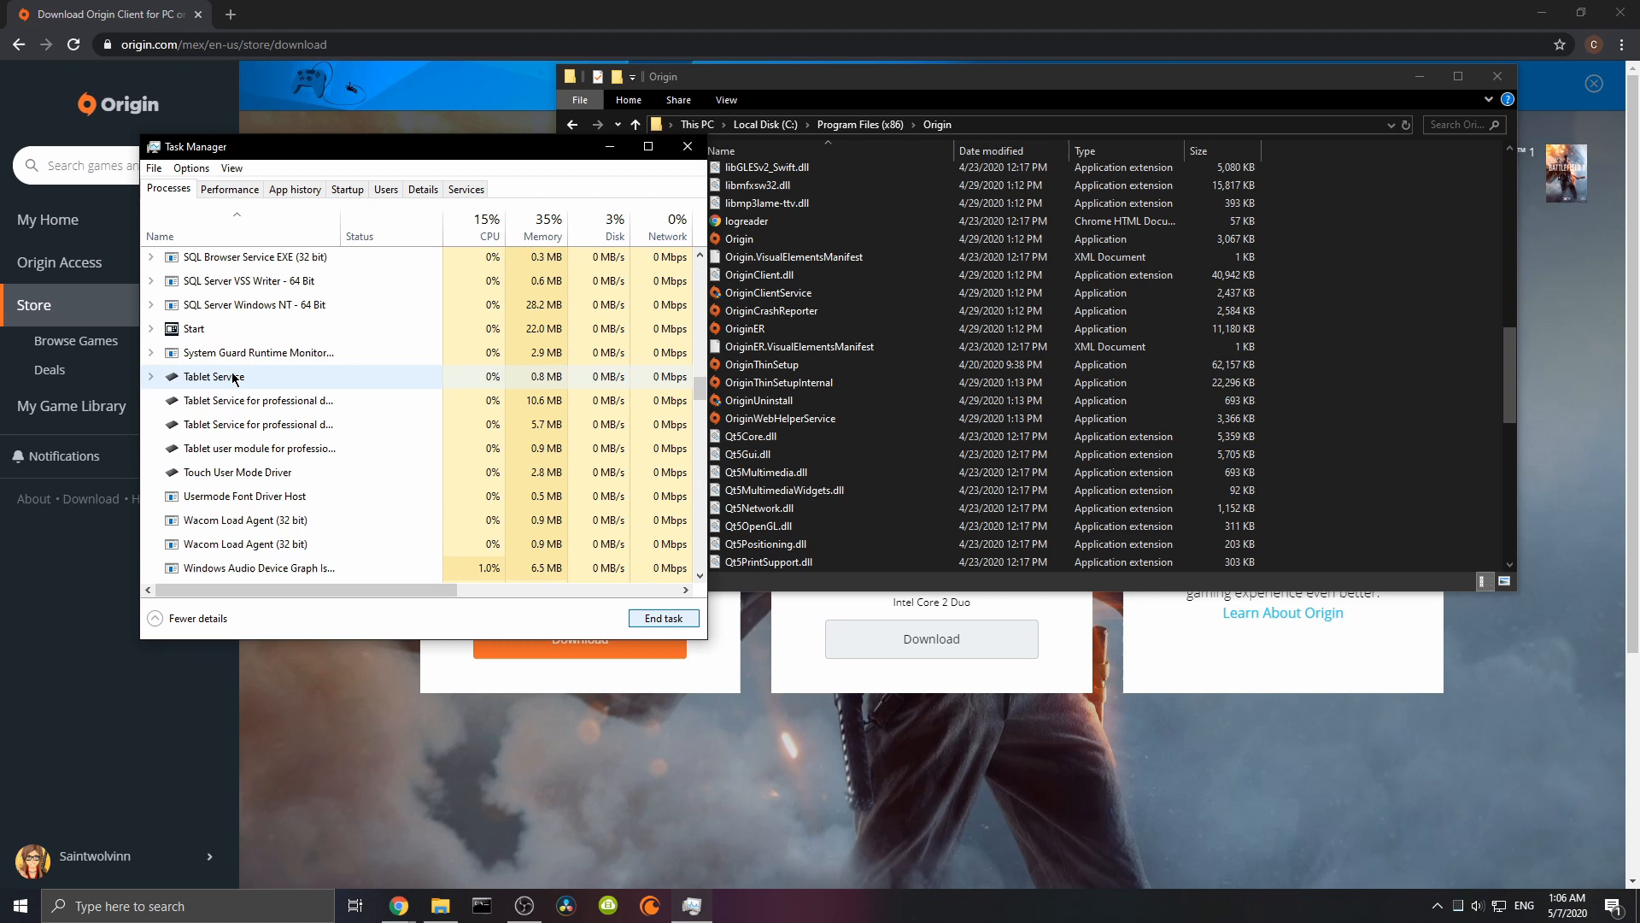
mouse_move(230, 471)
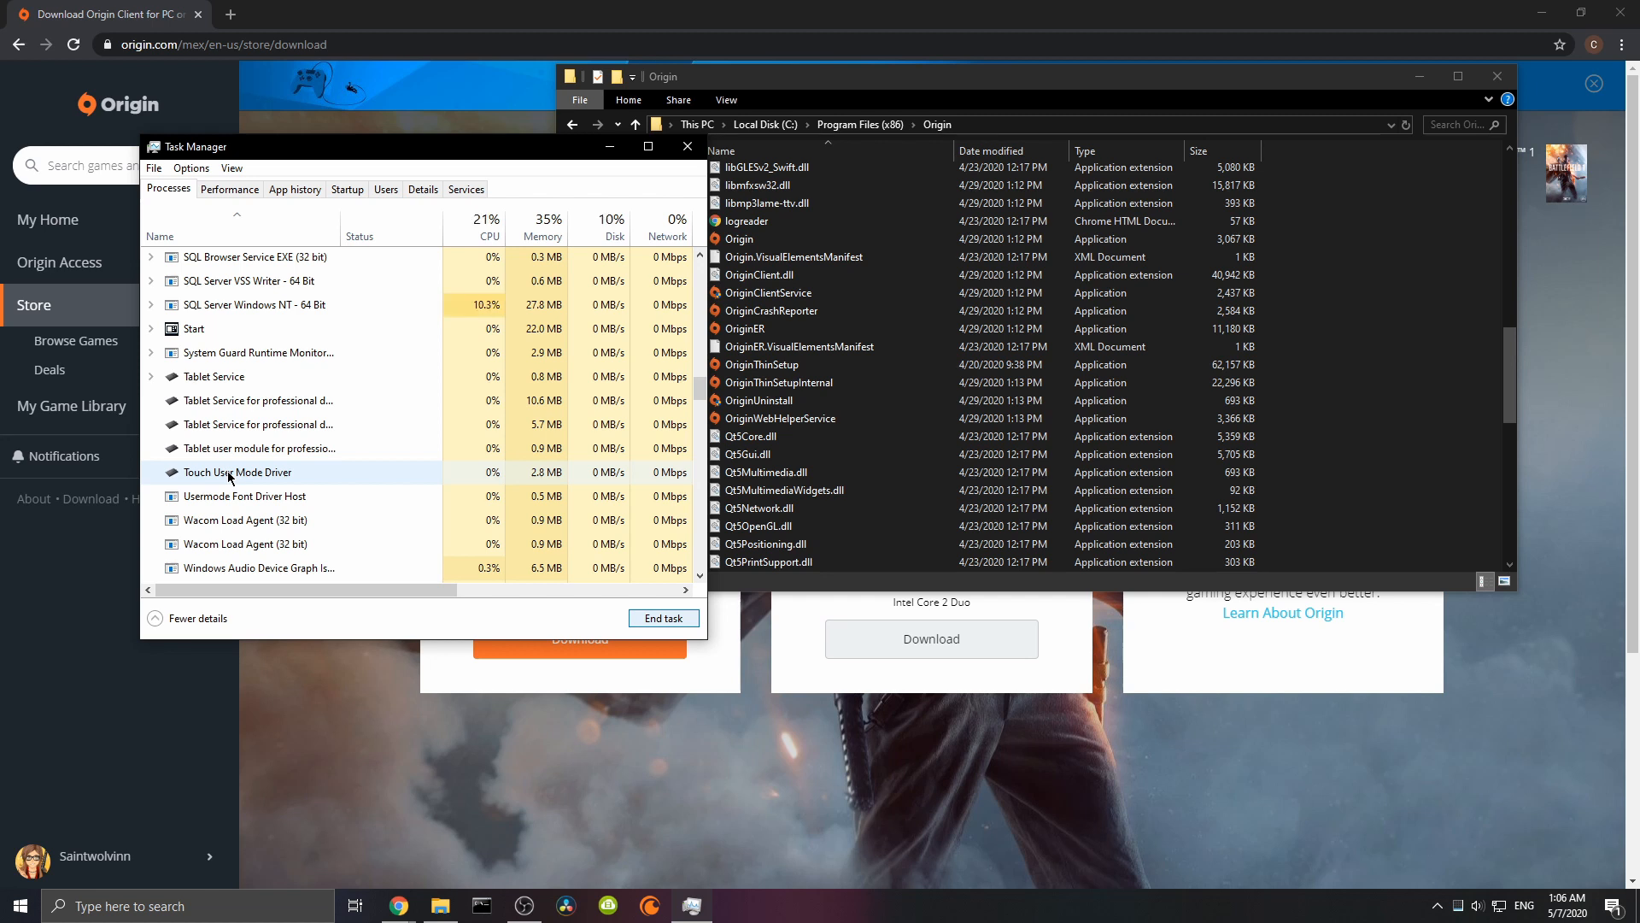
mouse_move(367, 377)
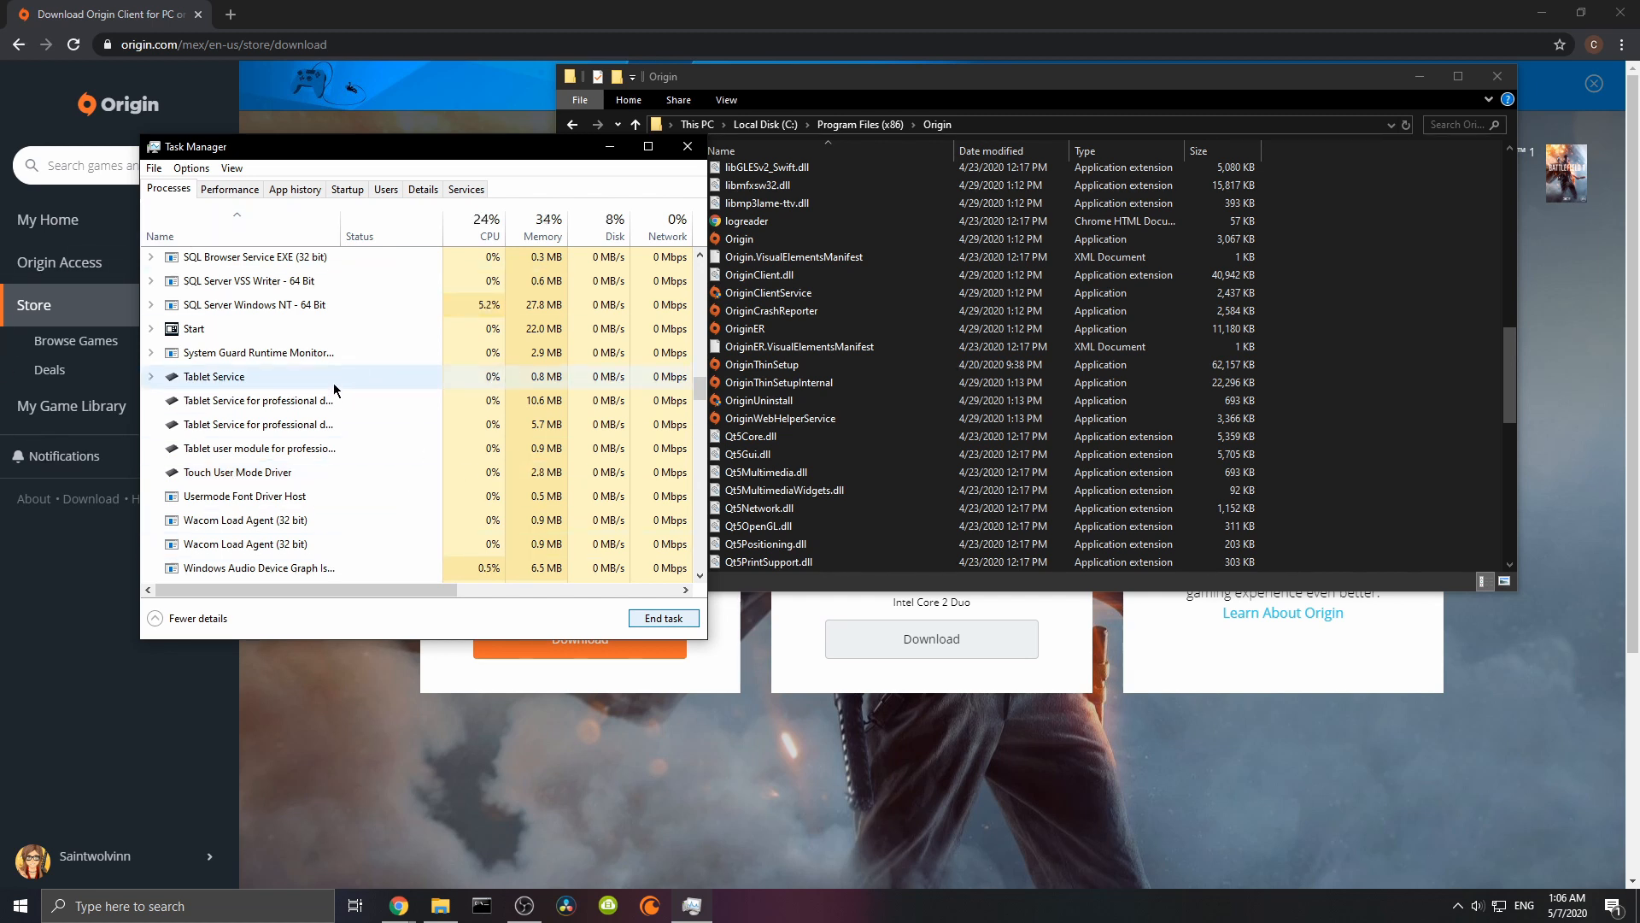
mouse_move(355, 486)
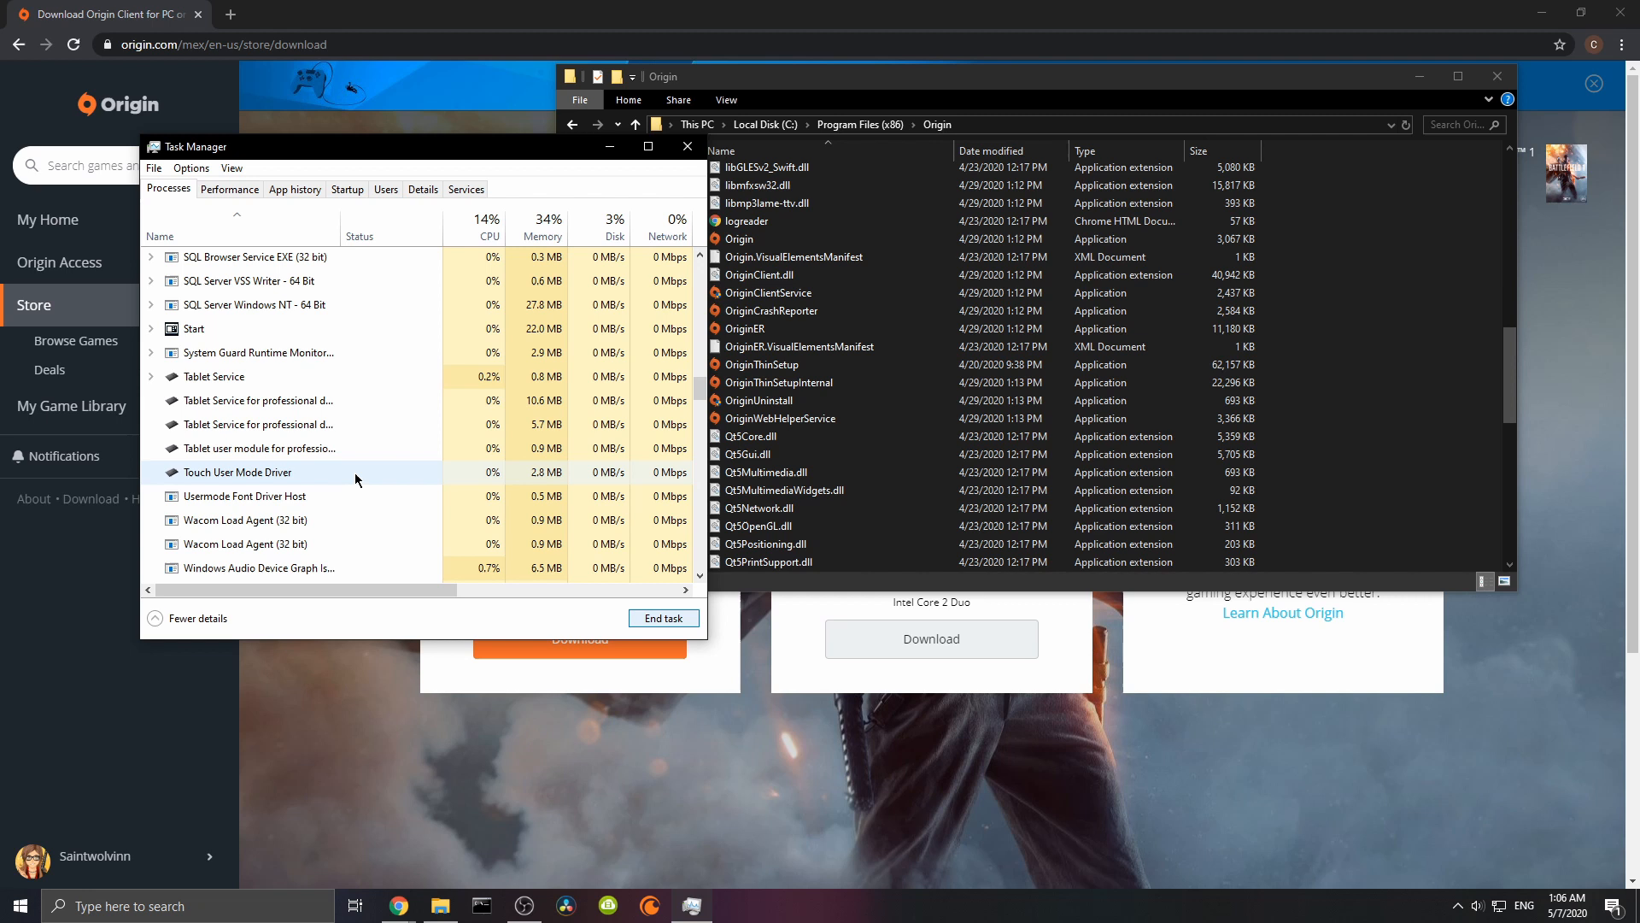
mouse_move(454, 461)
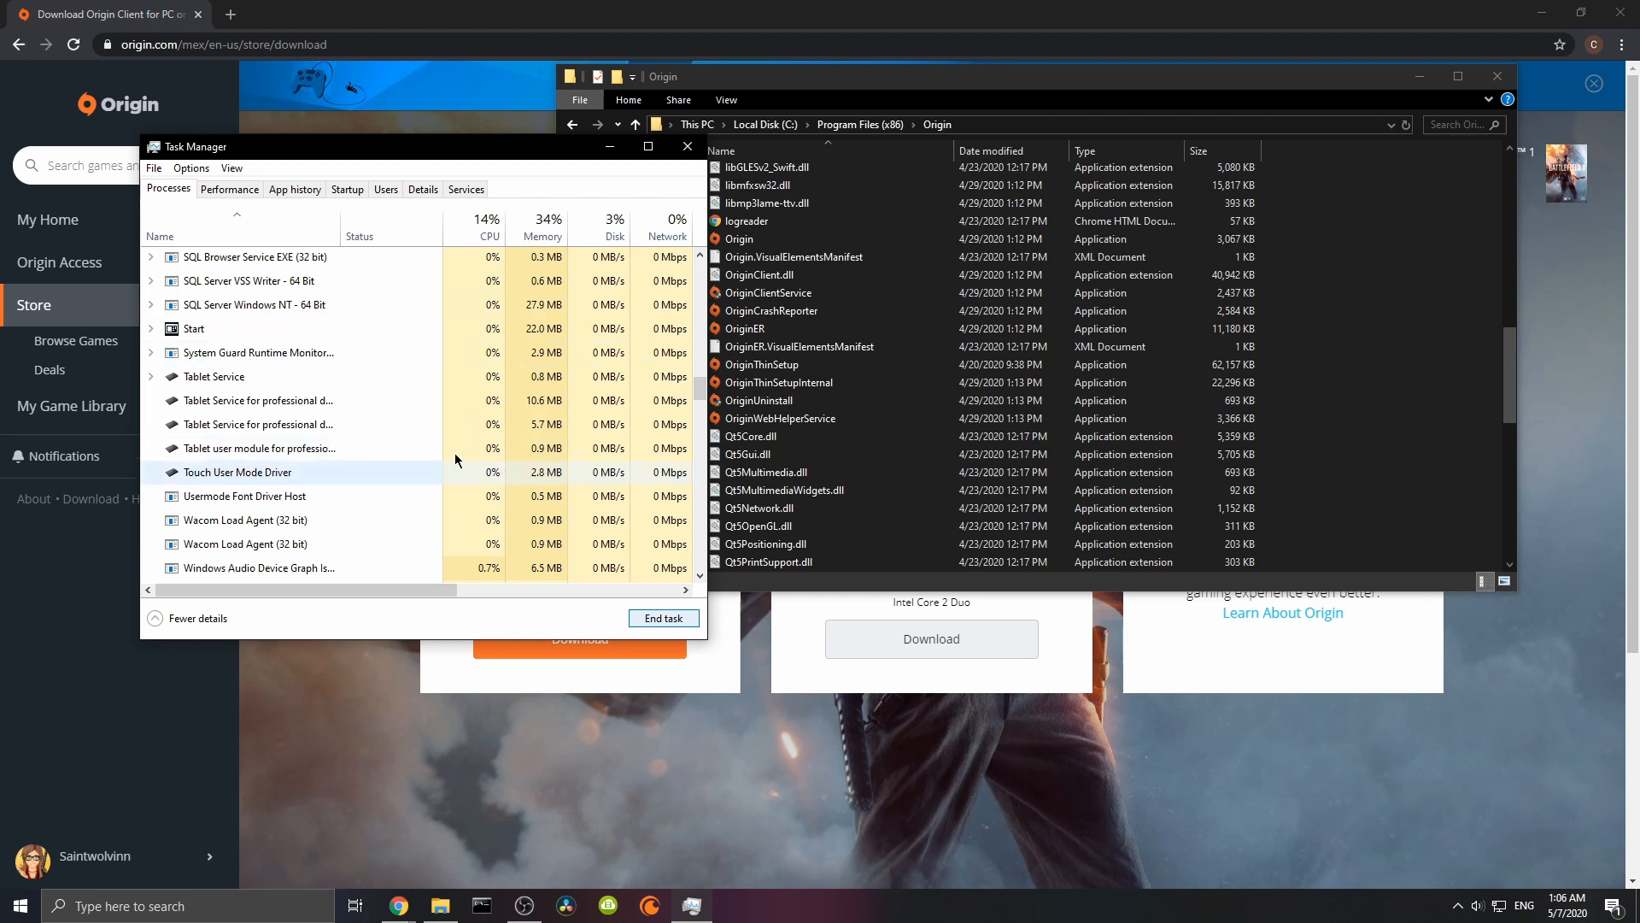
mouse_move(291, 377)
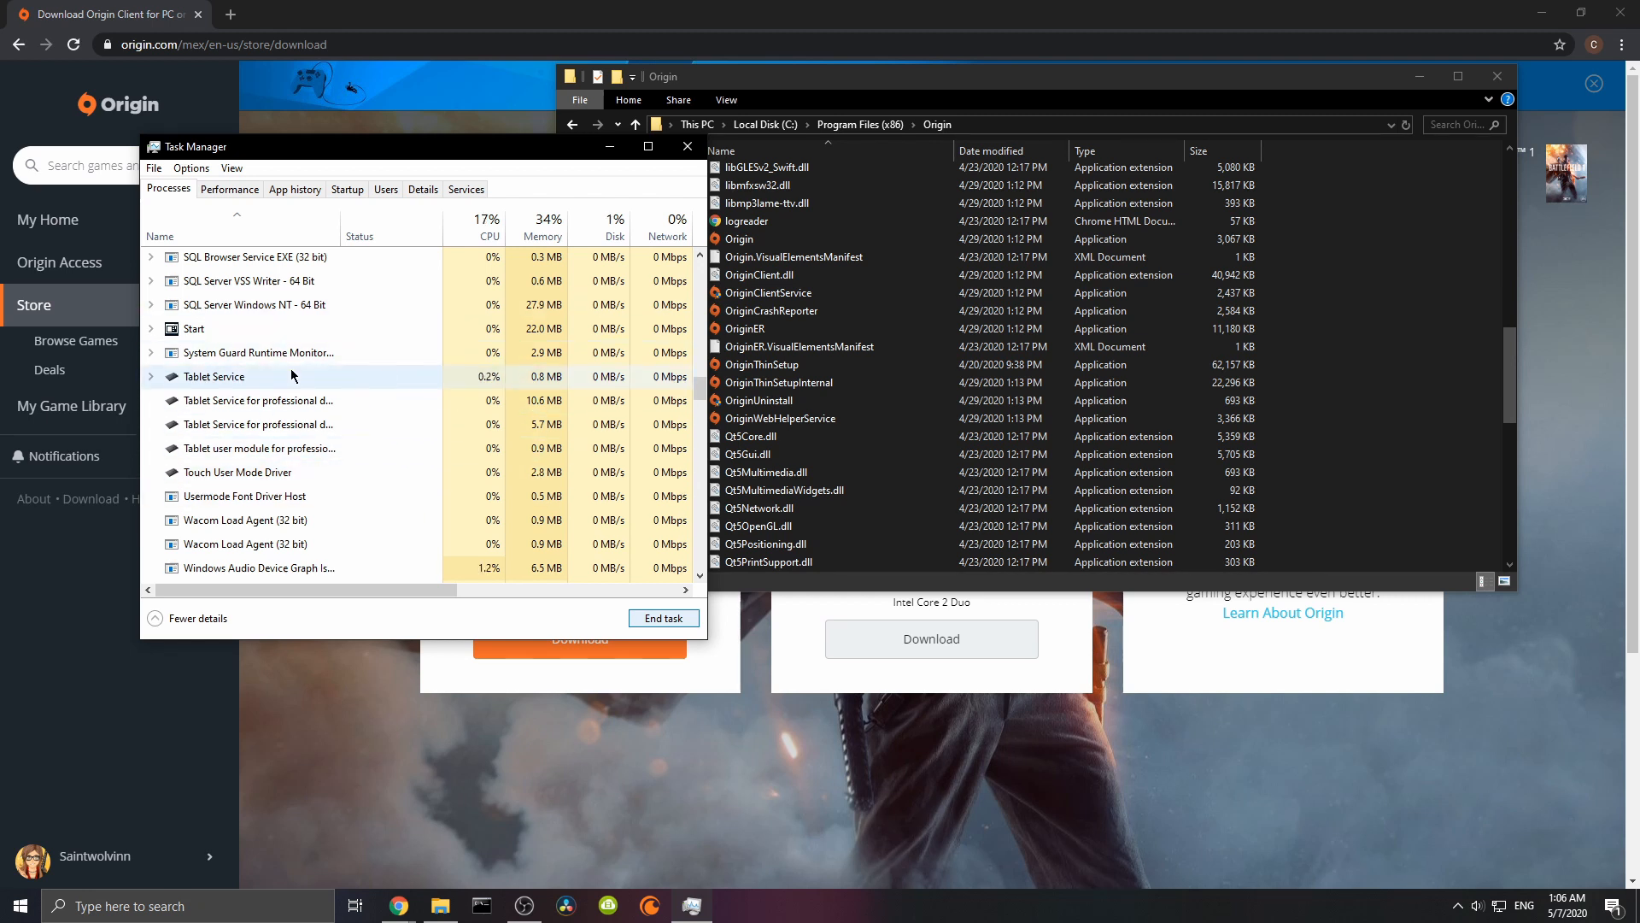
mouse_move(415, 423)
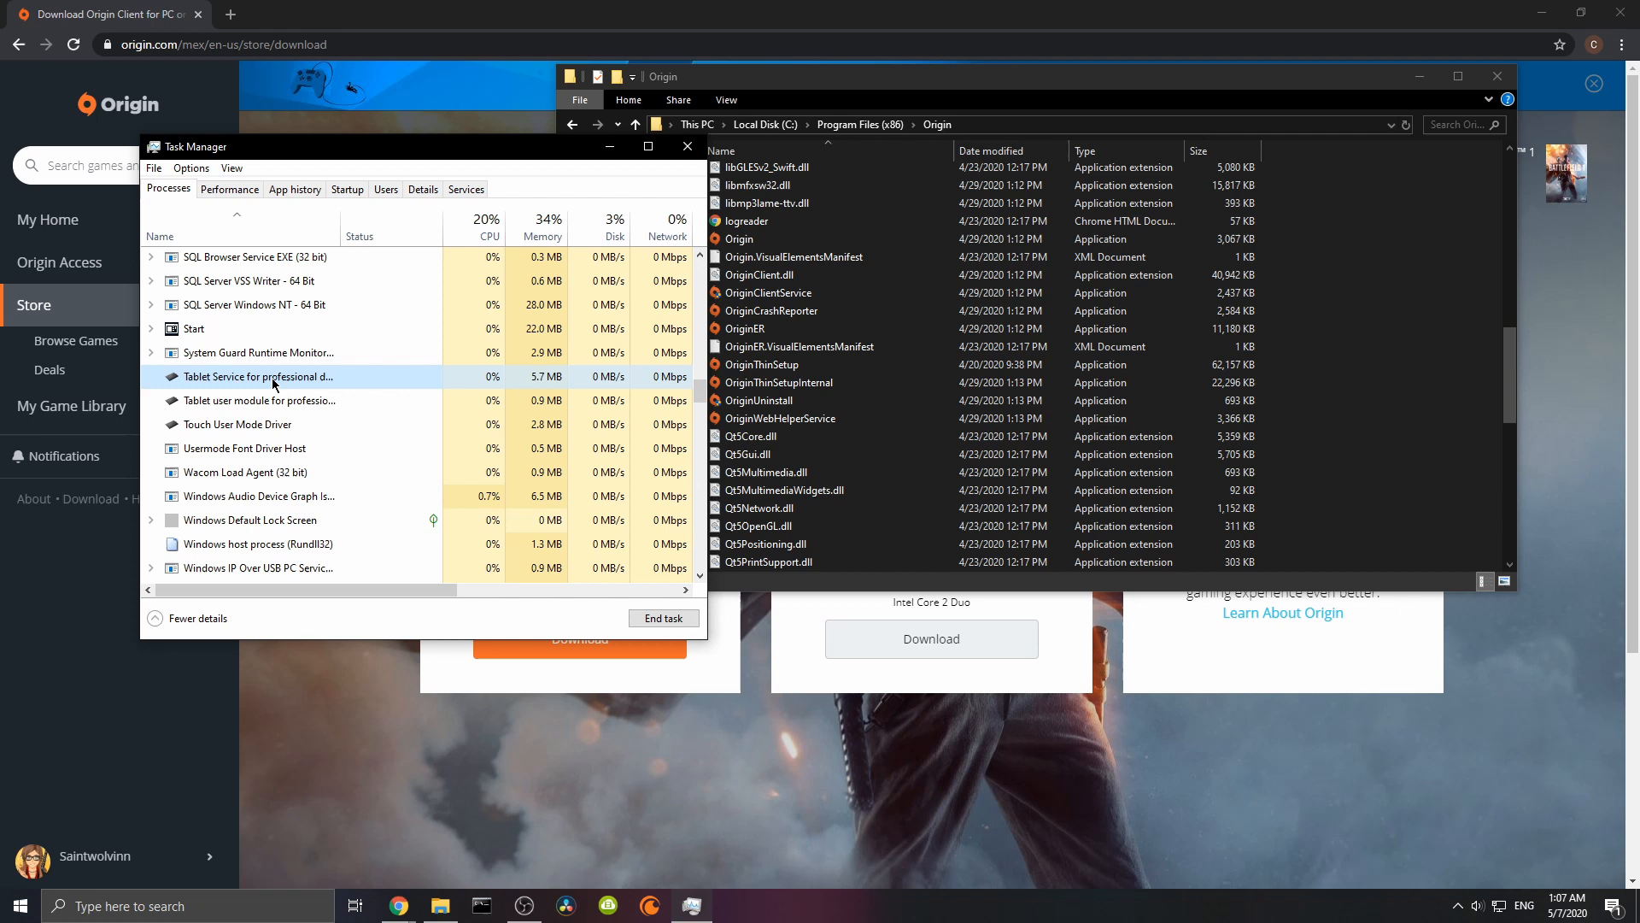
scroll("down", 3)
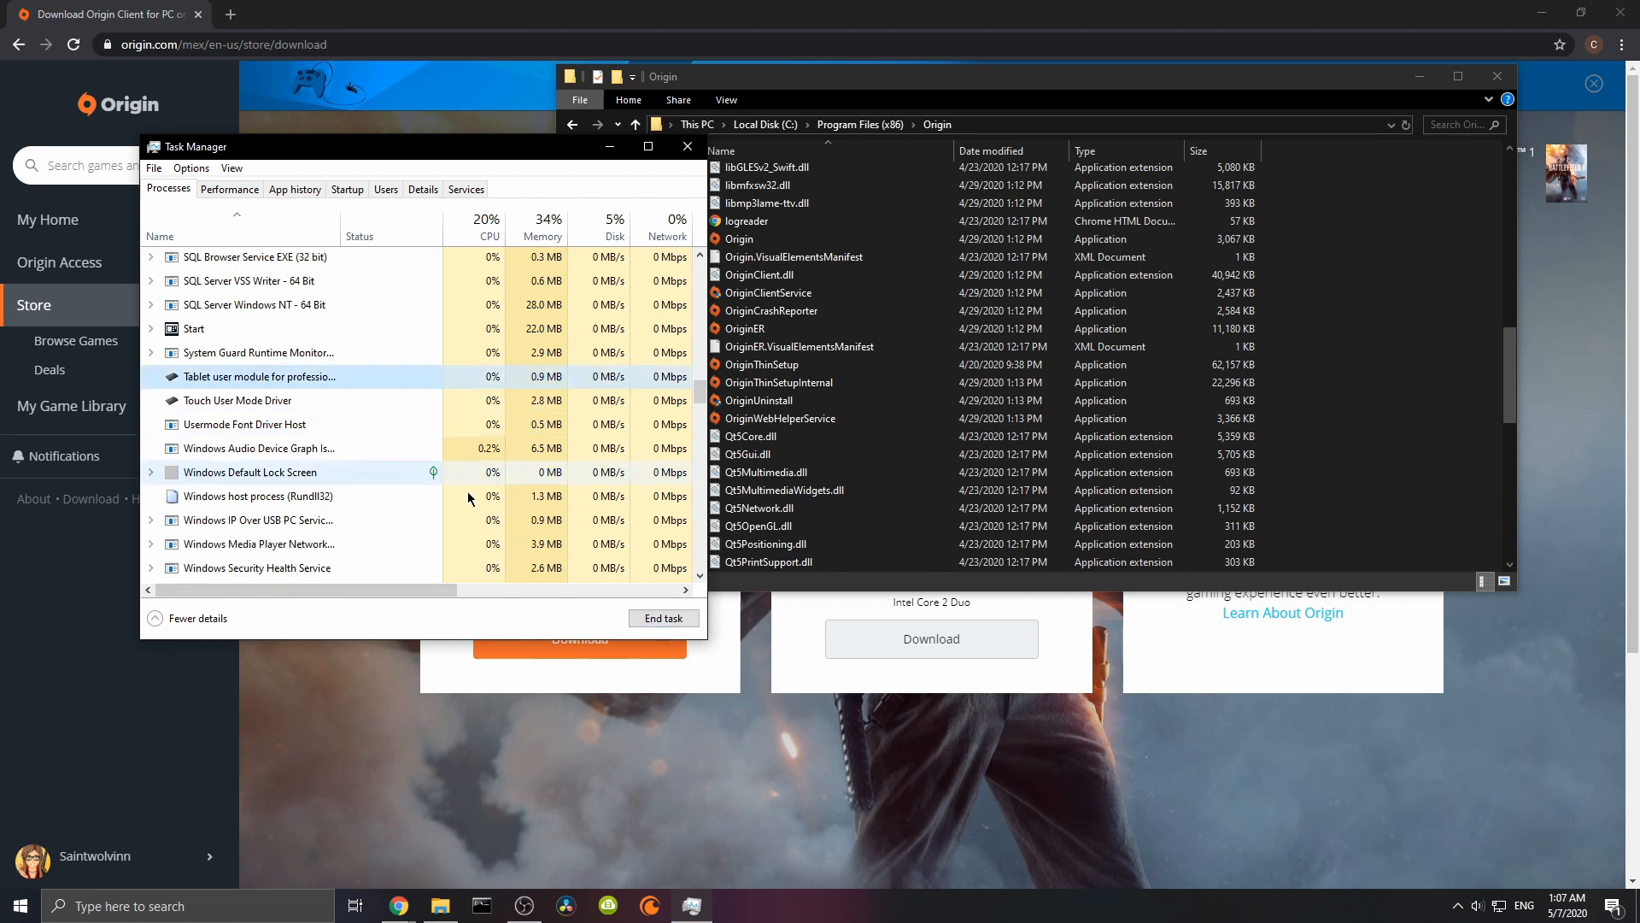
scroll("down", 3)
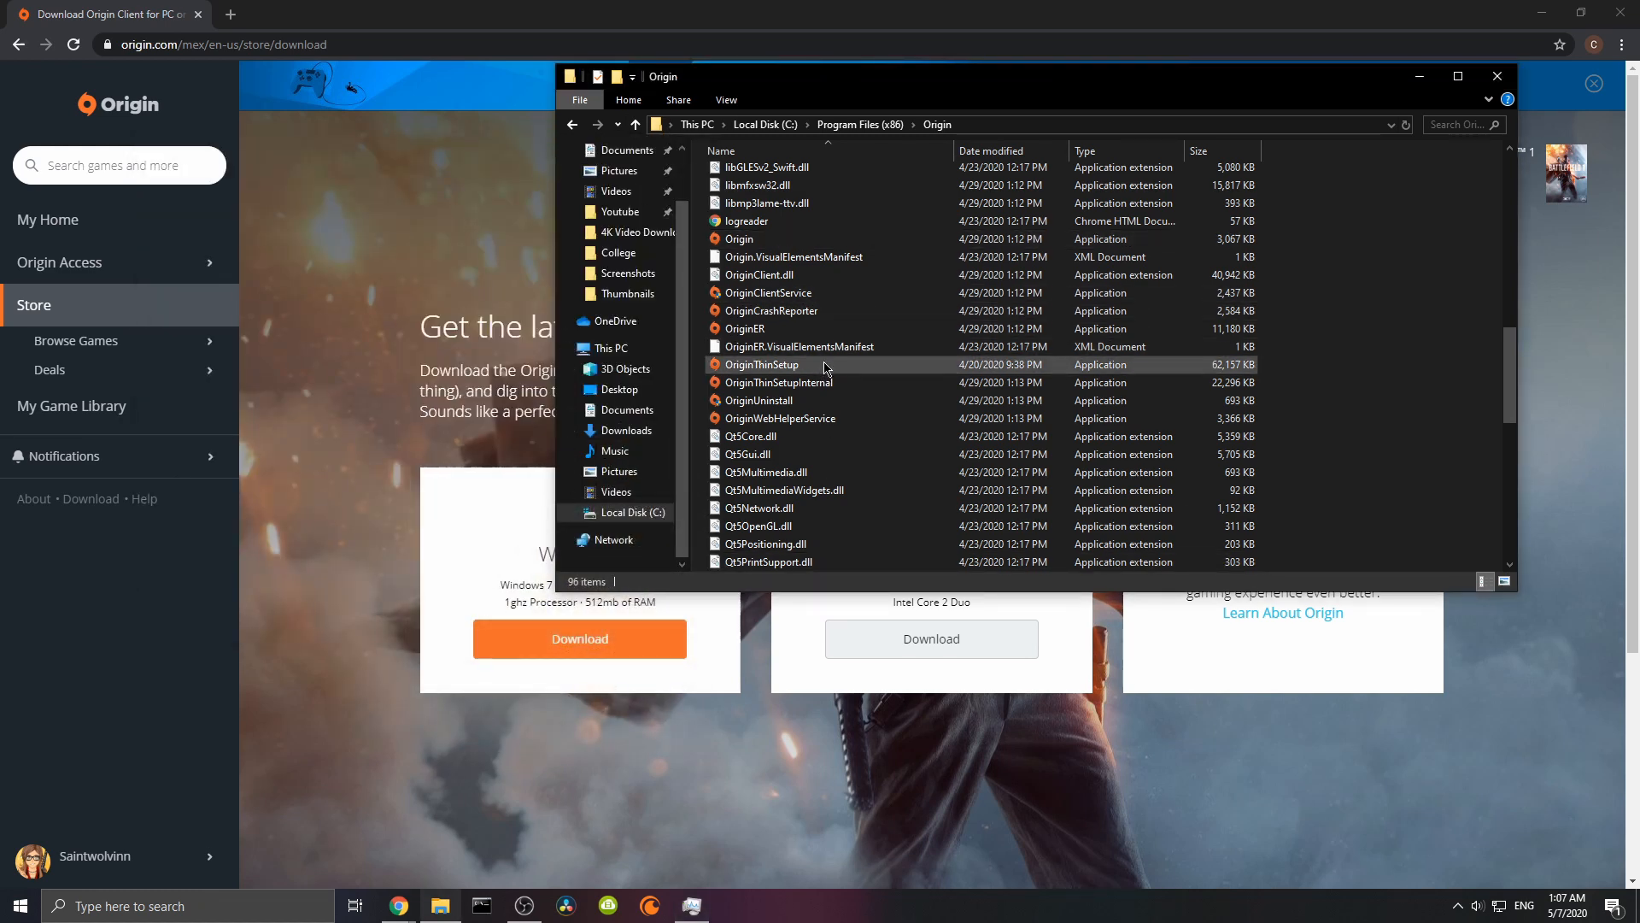
Bring up OriginThinSetup's context menu to run it as administrator
right_click(761, 364)
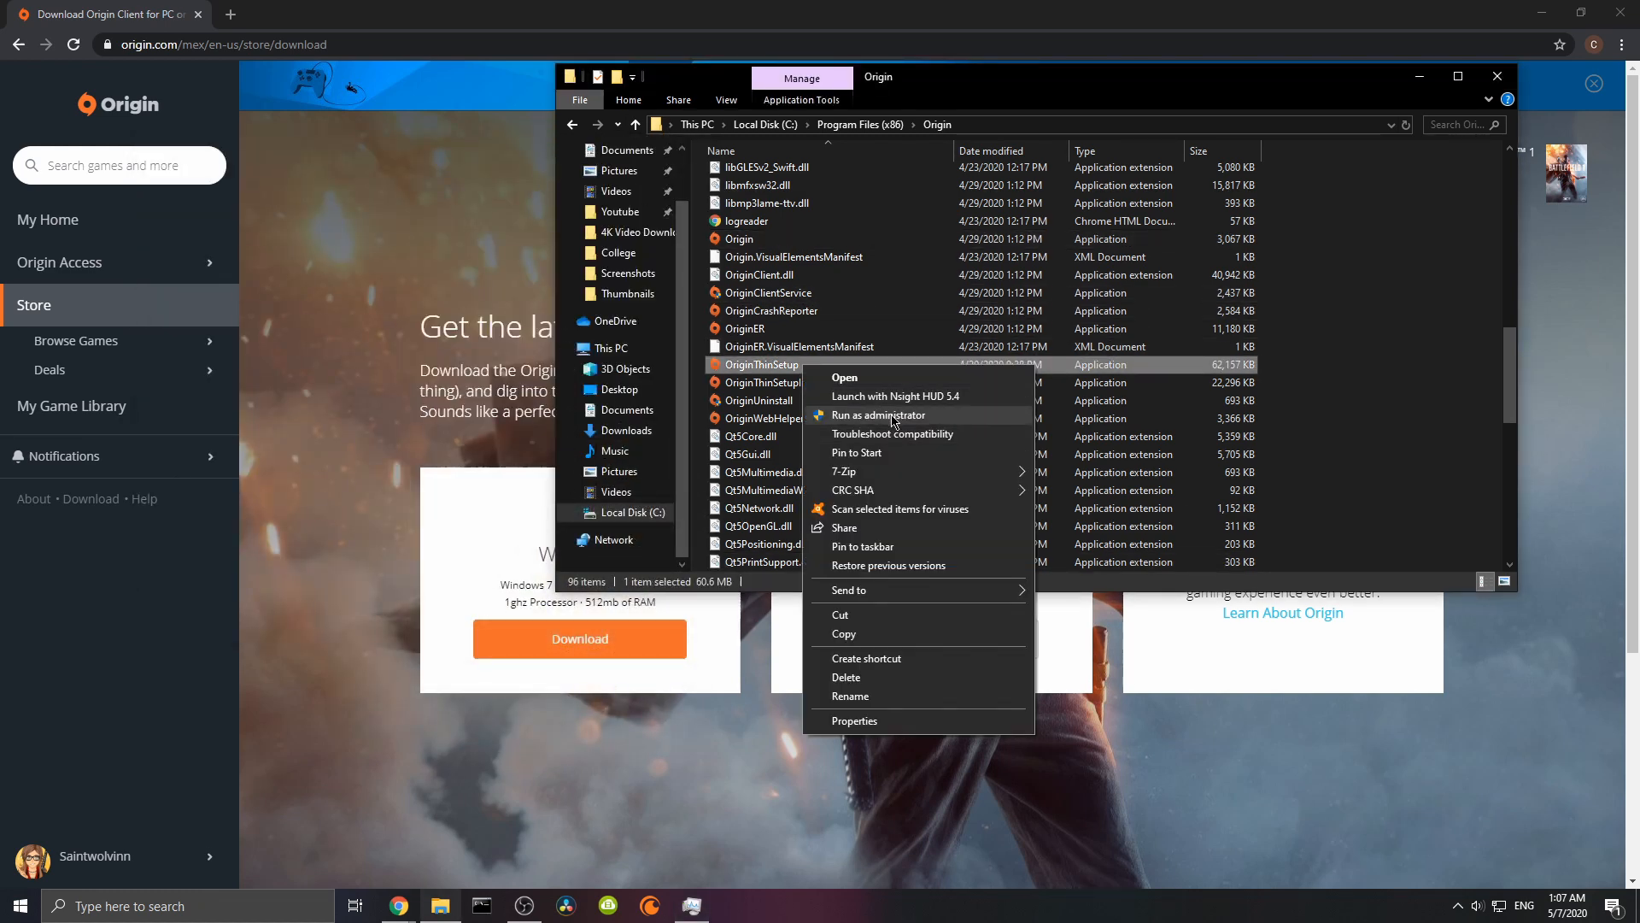